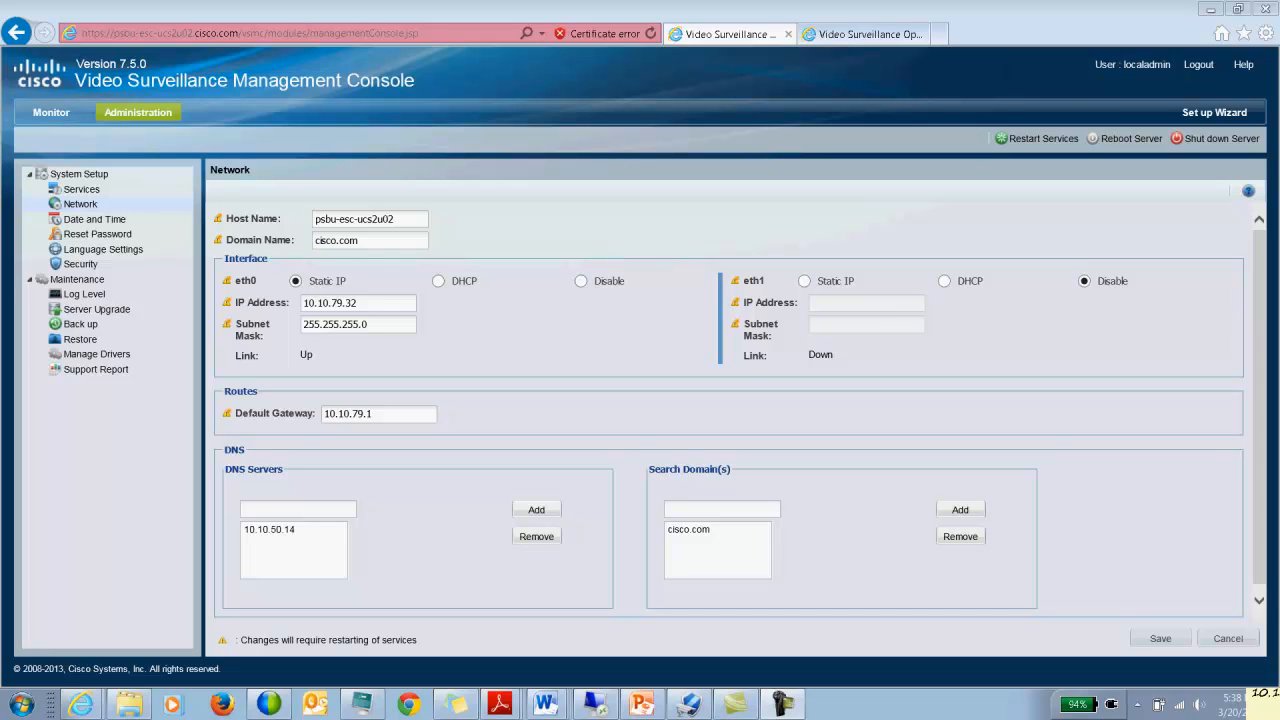
mouse_move(538, 300)
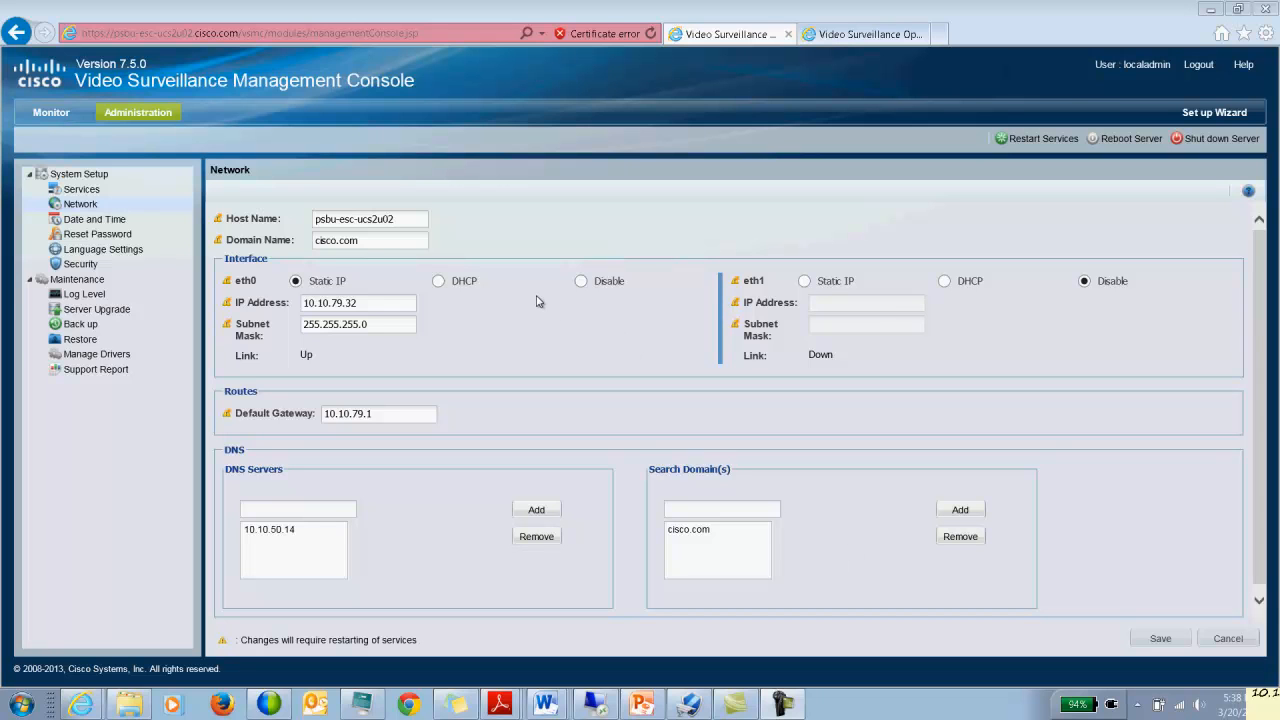
mouse_move(512, 328)
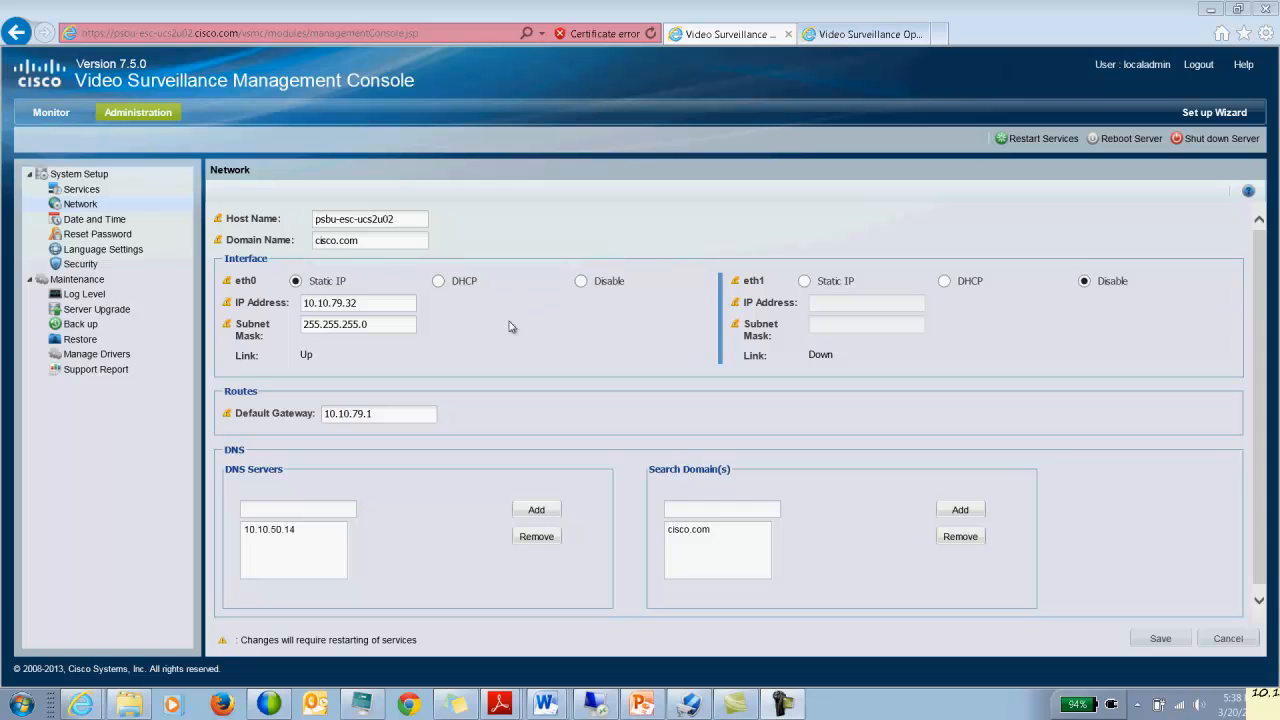
mouse_move(562, 358)
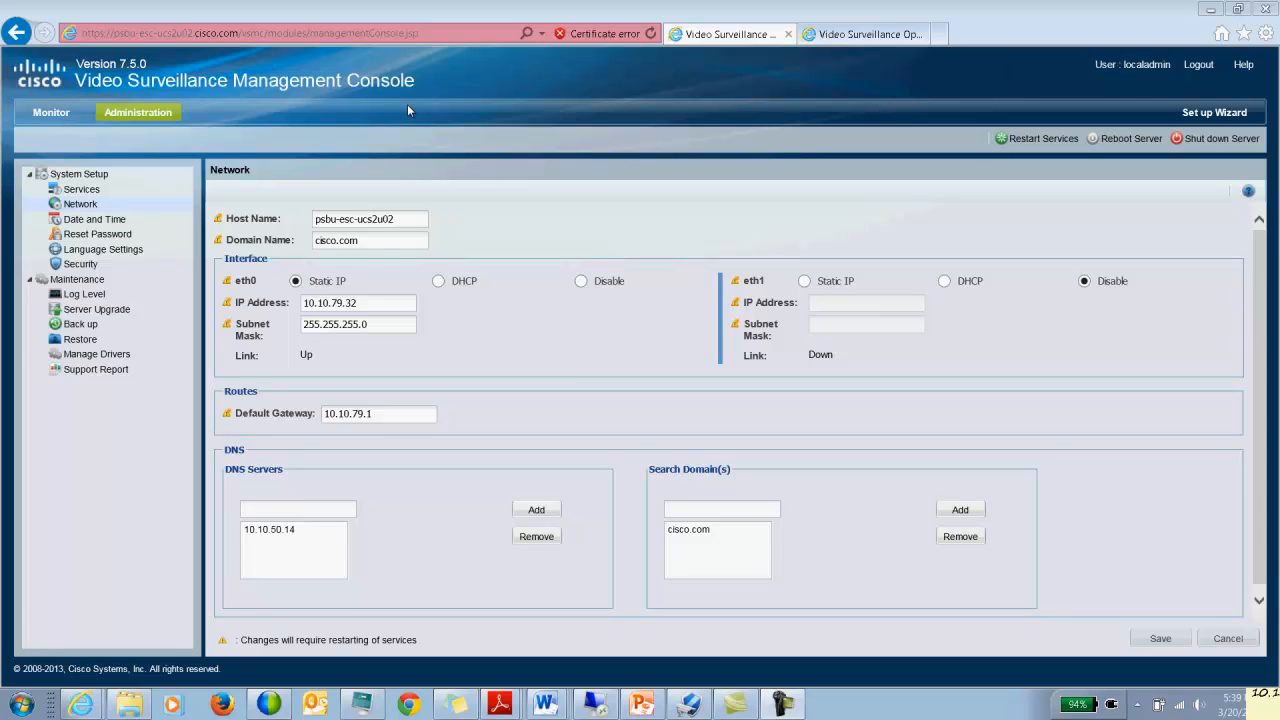
Step: Check the MetaData Service is active in the server's Services list, then return to Operations Manager
left_click(80, 188)
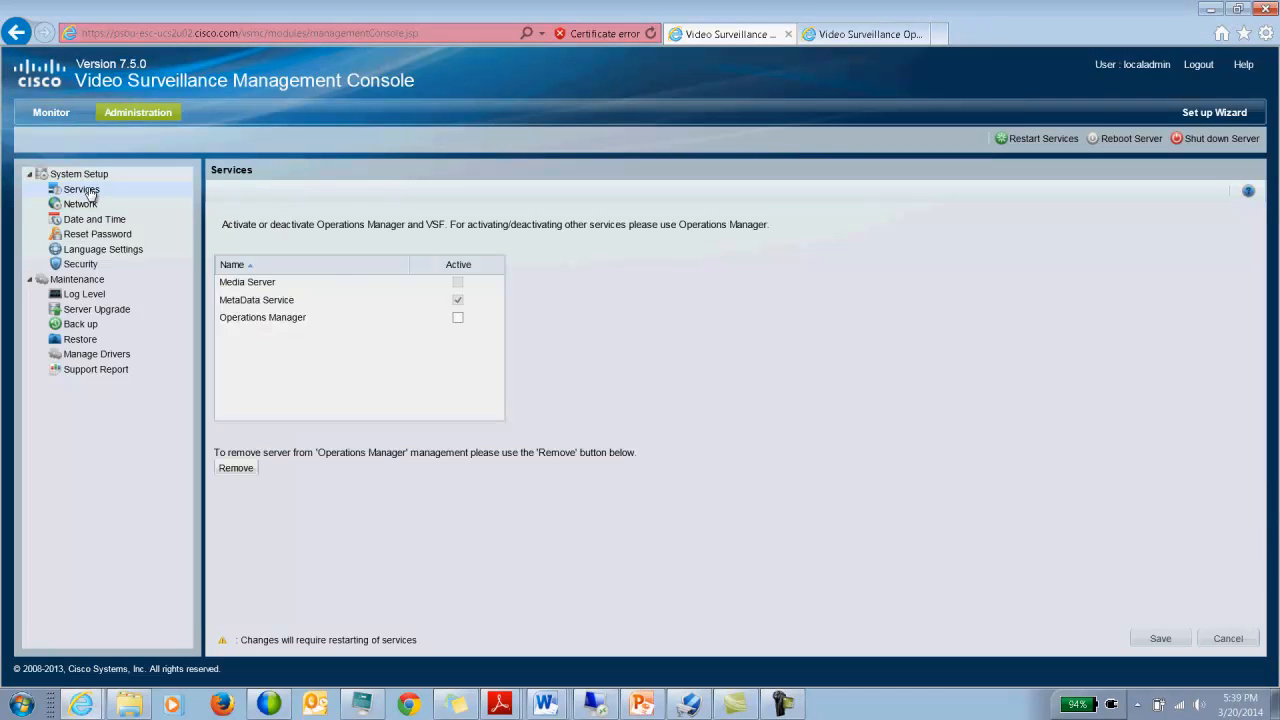
mouse_move(504, 304)
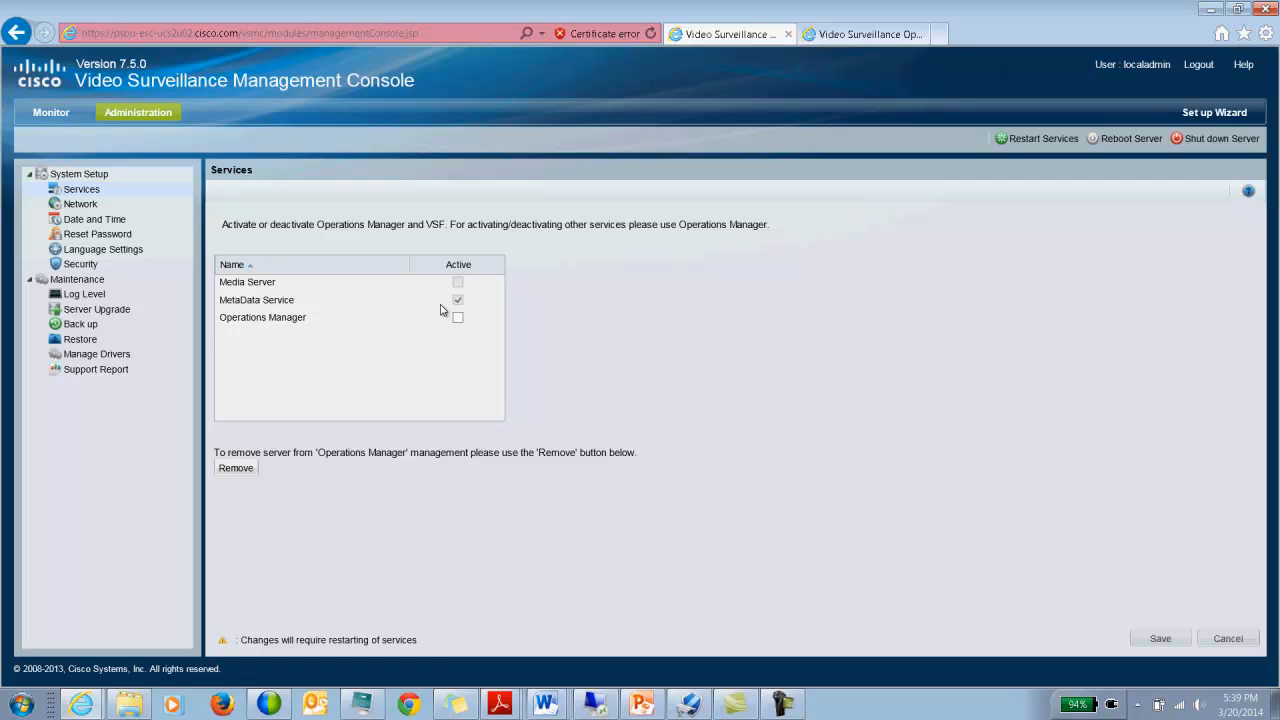
left_click(870, 32)
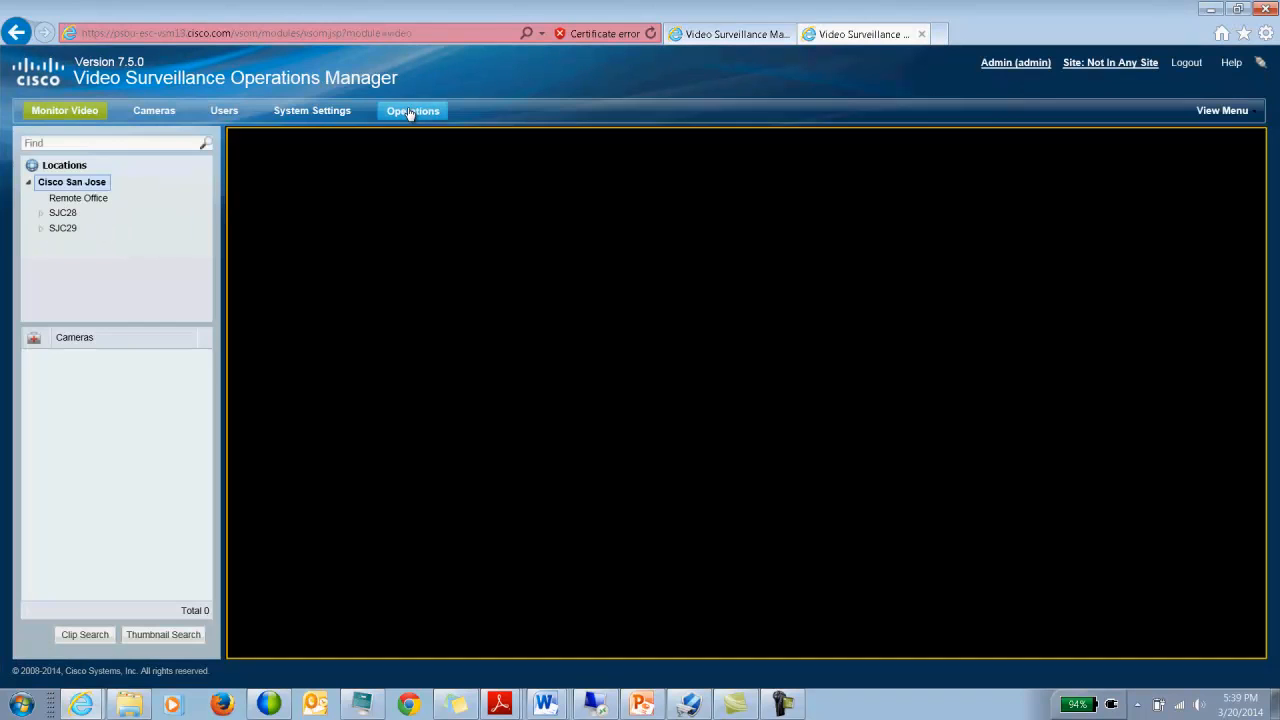
Step: Show the SJC28 site's server list under System Settings > Servers
left_click(412, 110)
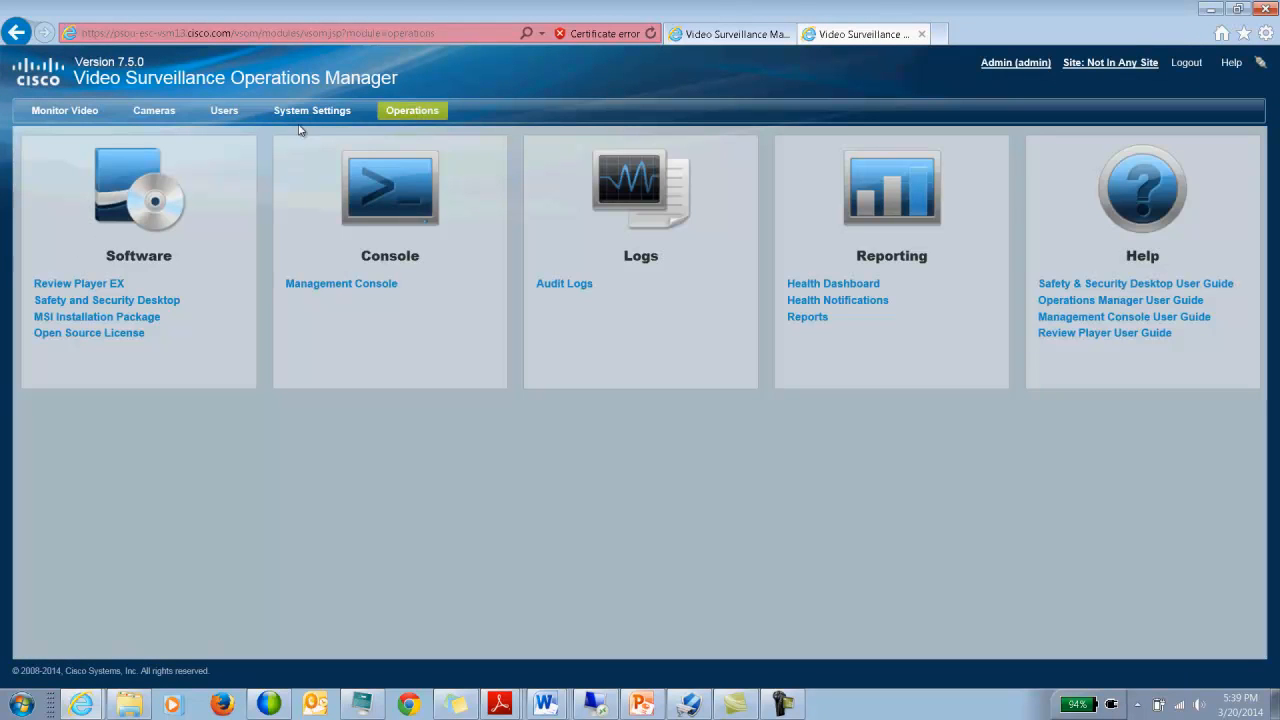
left_click(312, 110)
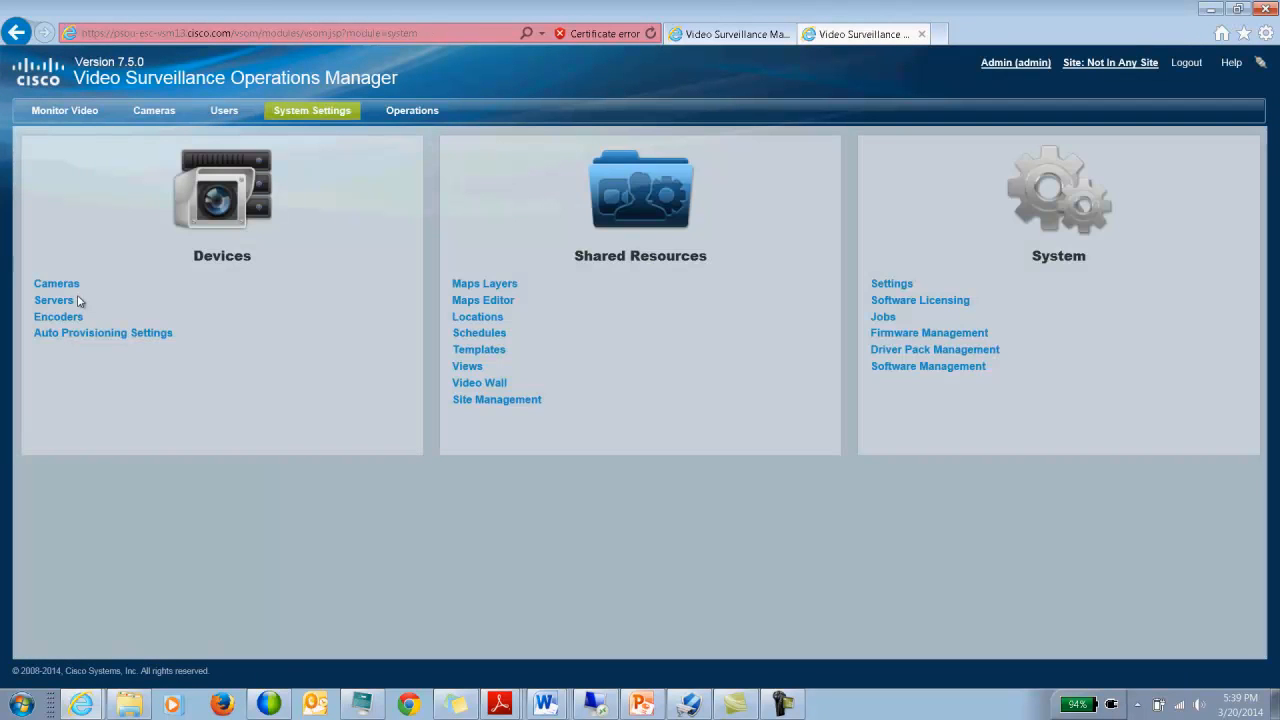
left_click(54, 300)
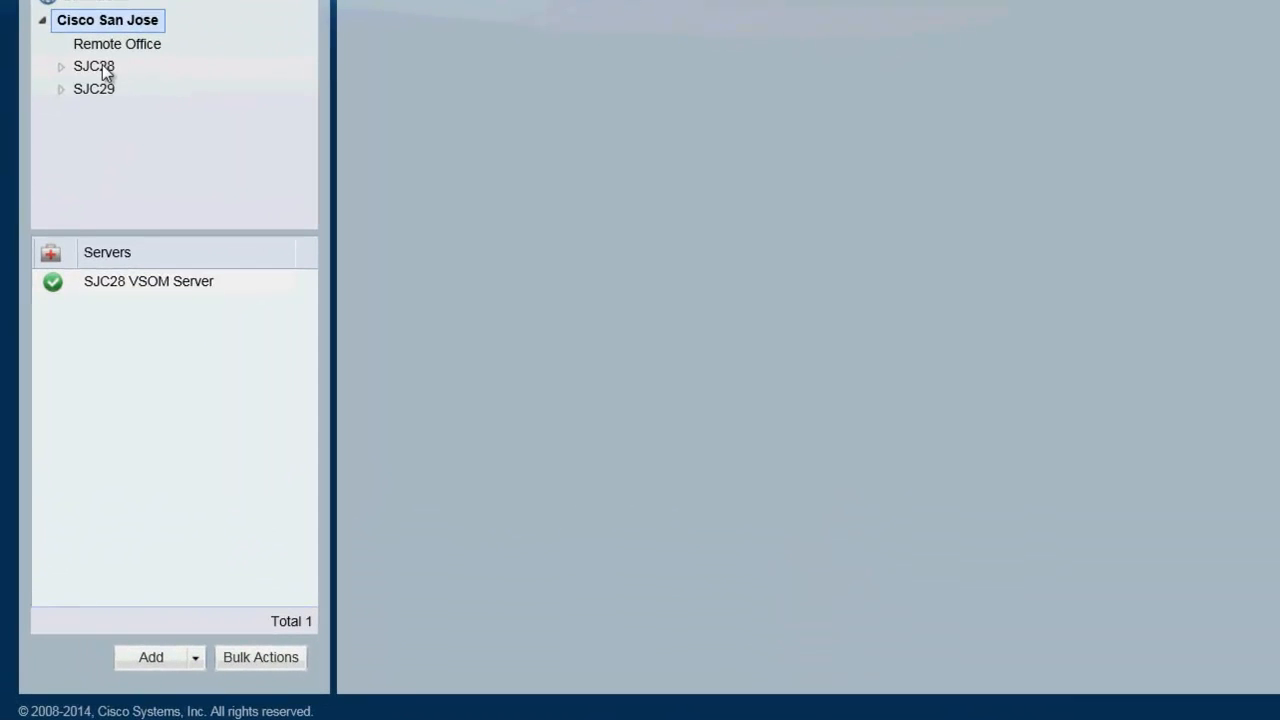
left_click(92, 66)
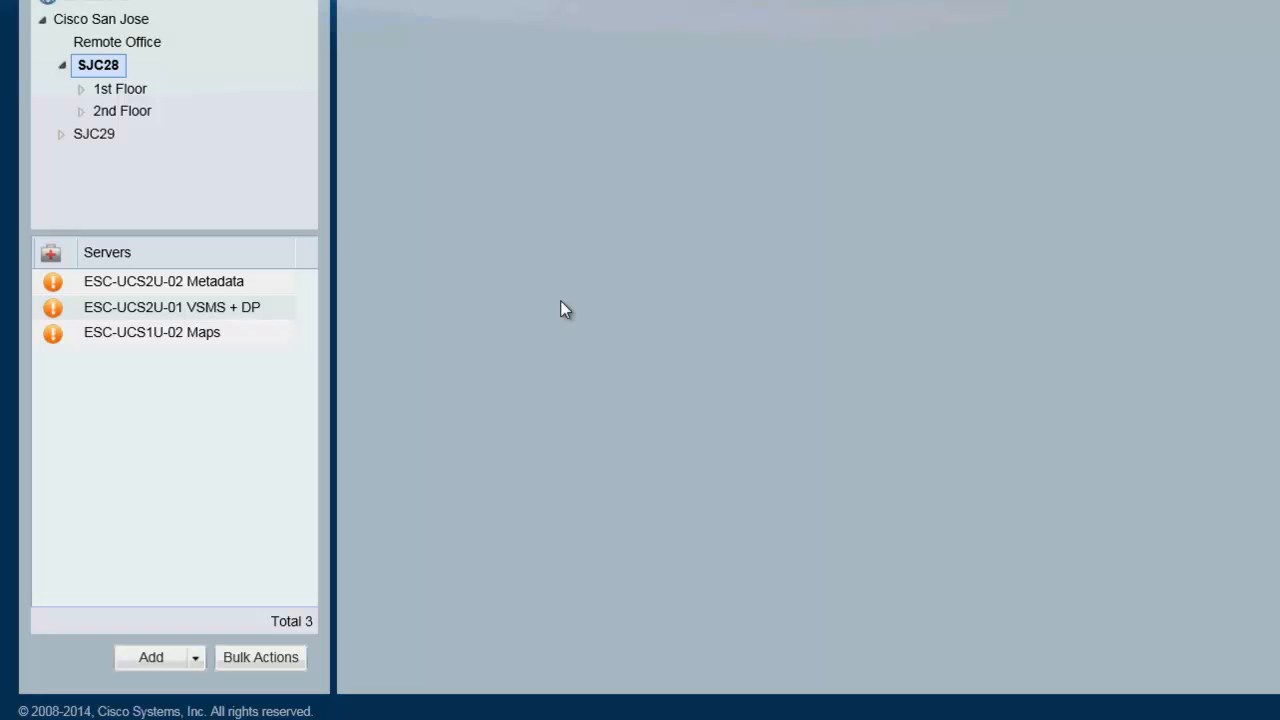
left_click(164, 280)
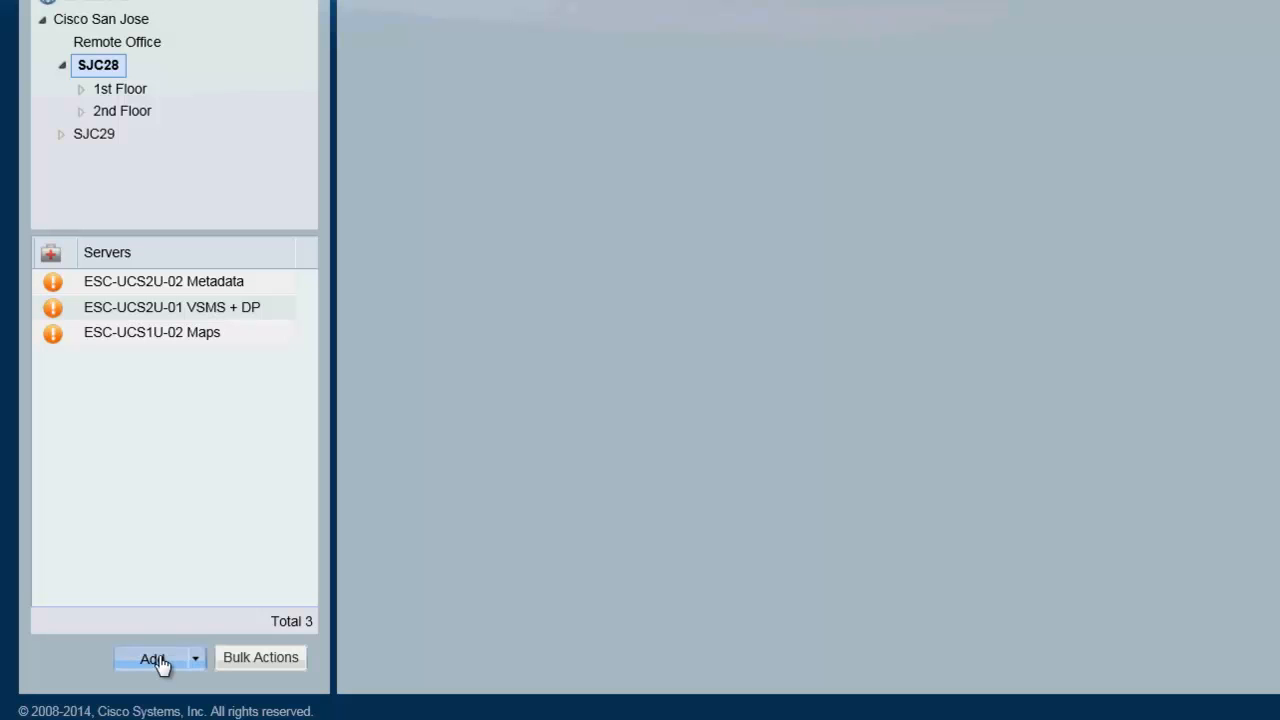
Step: Add a new server to SJC28 with Metadata Server as its service type
left_click(150, 660)
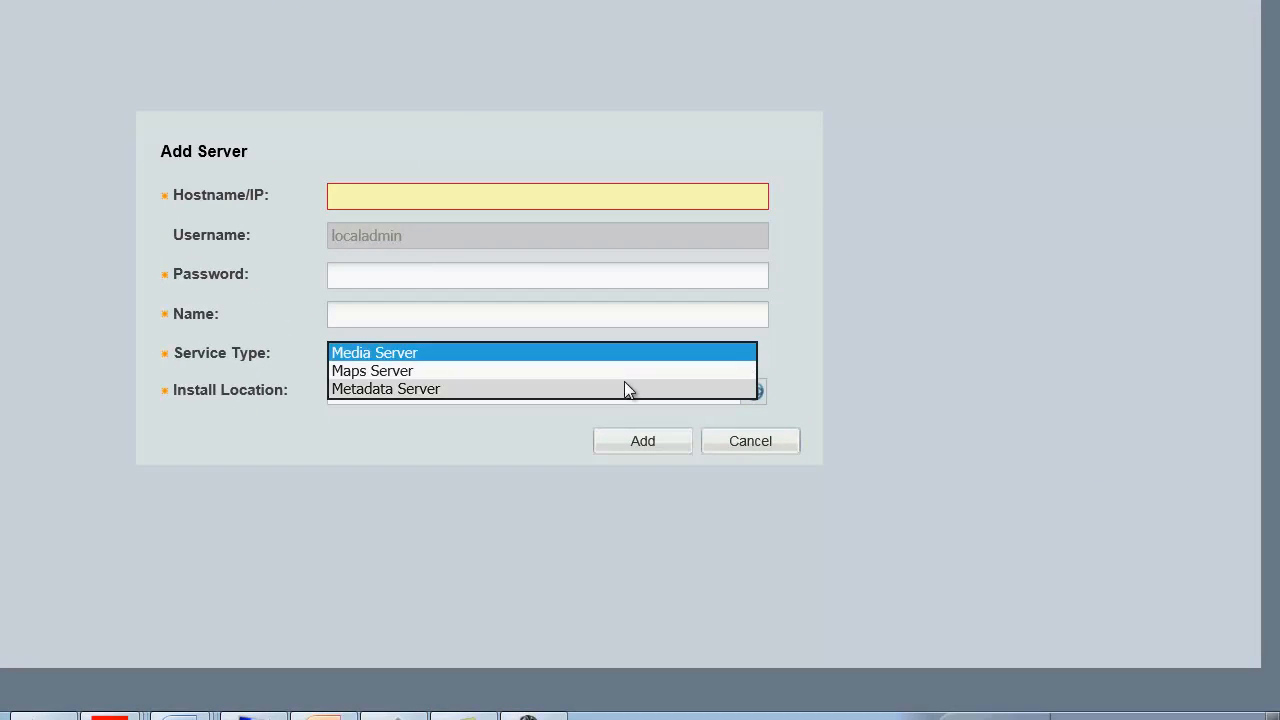
left_click(386, 388)
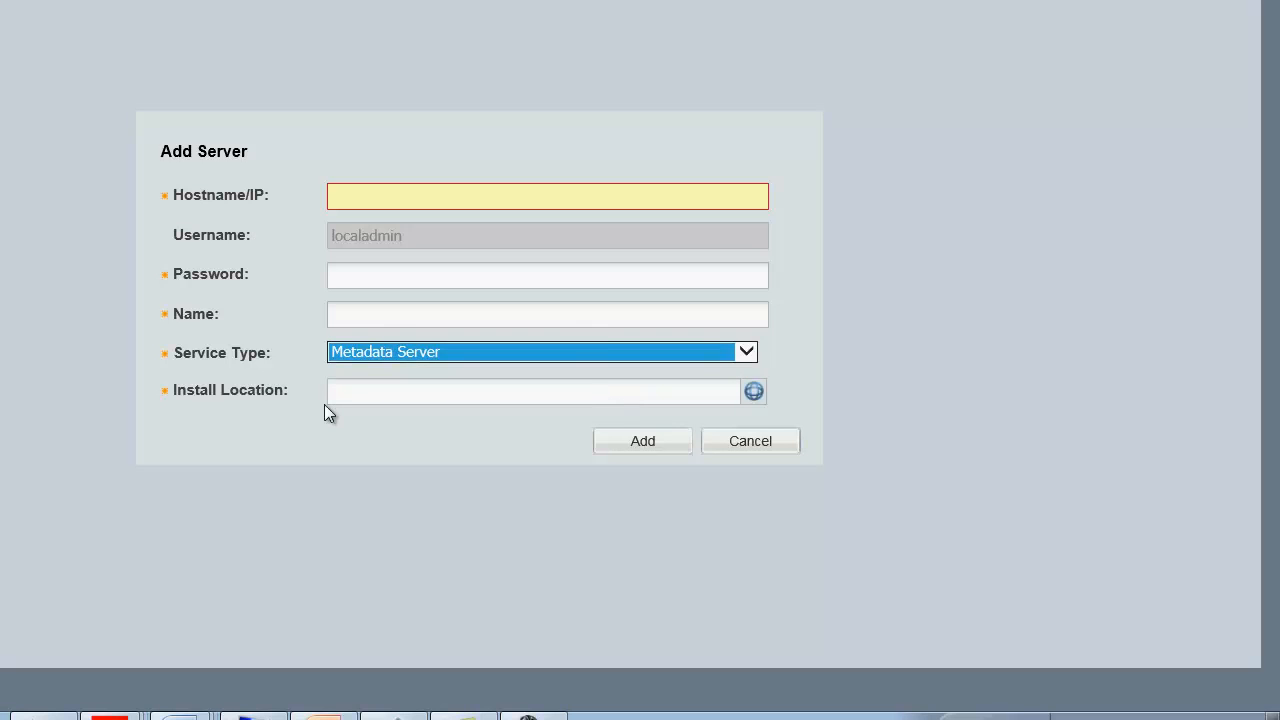
mouse_move(628, 456)
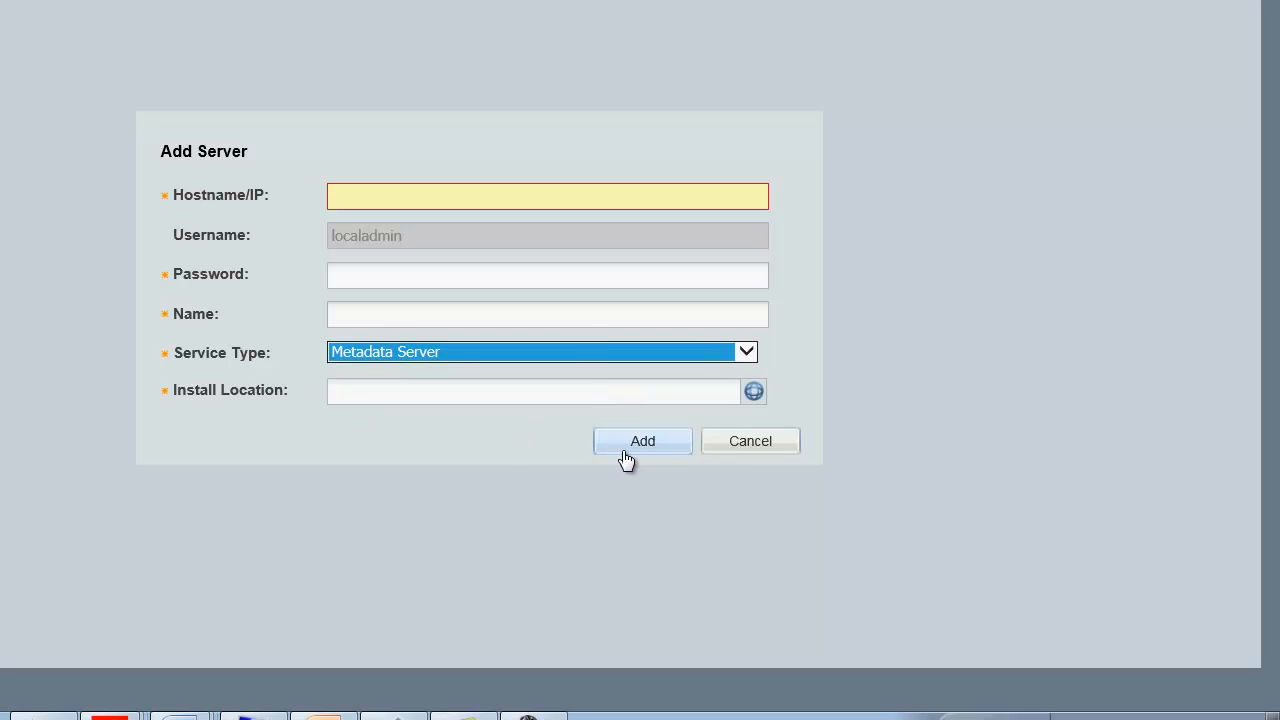
left_click(642, 440)
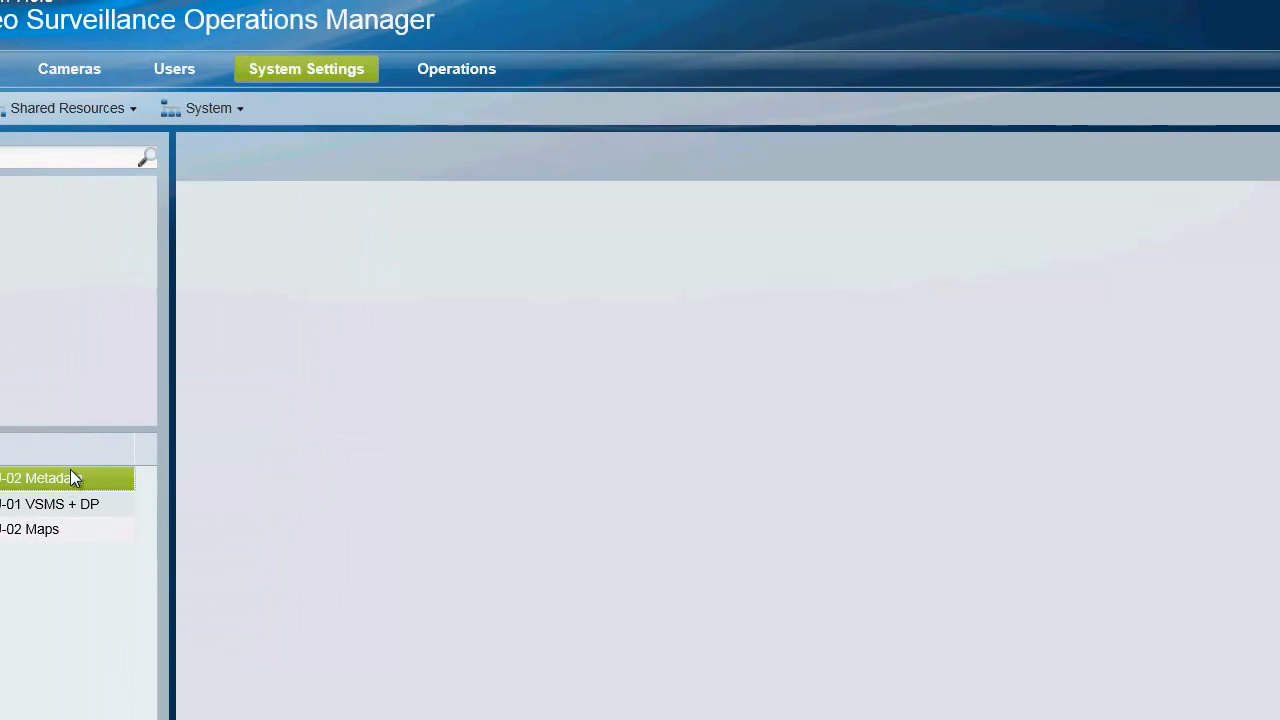
Step: Review the ESC-UCS2U-02 Metadata server's general details, then go to the Cameras list
left_click(40, 476)
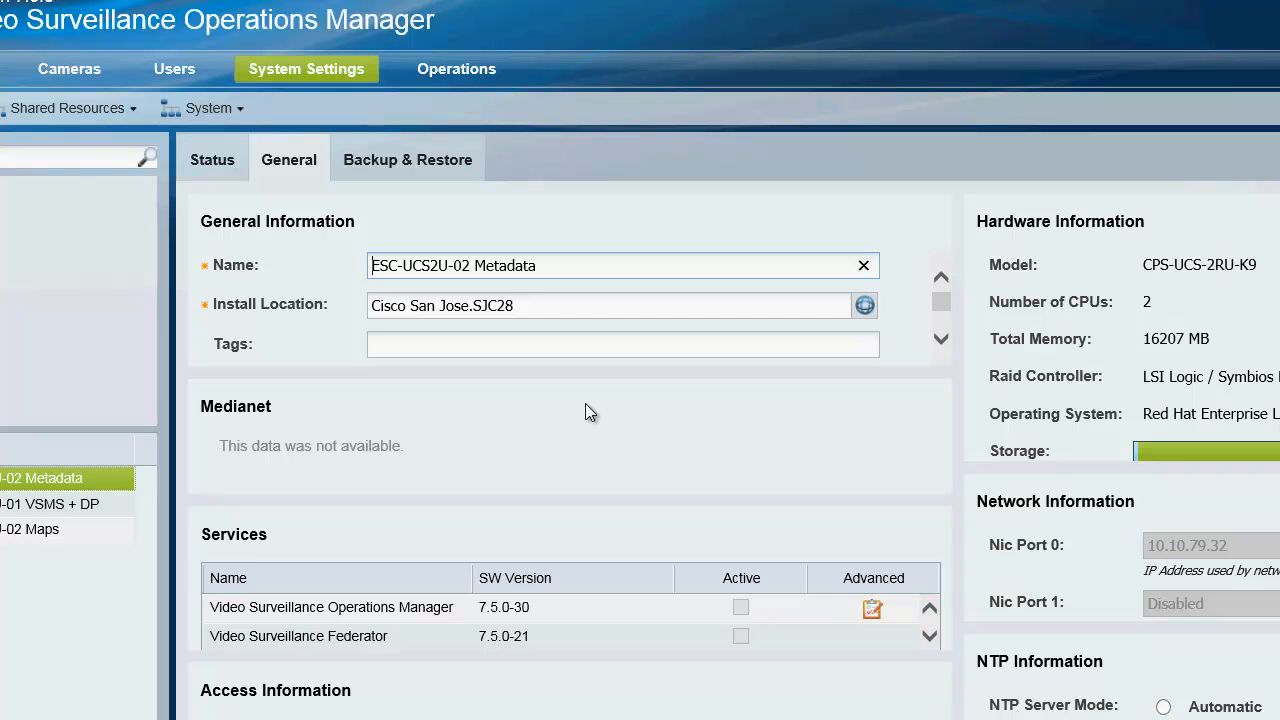
mouse_move(88, 66)
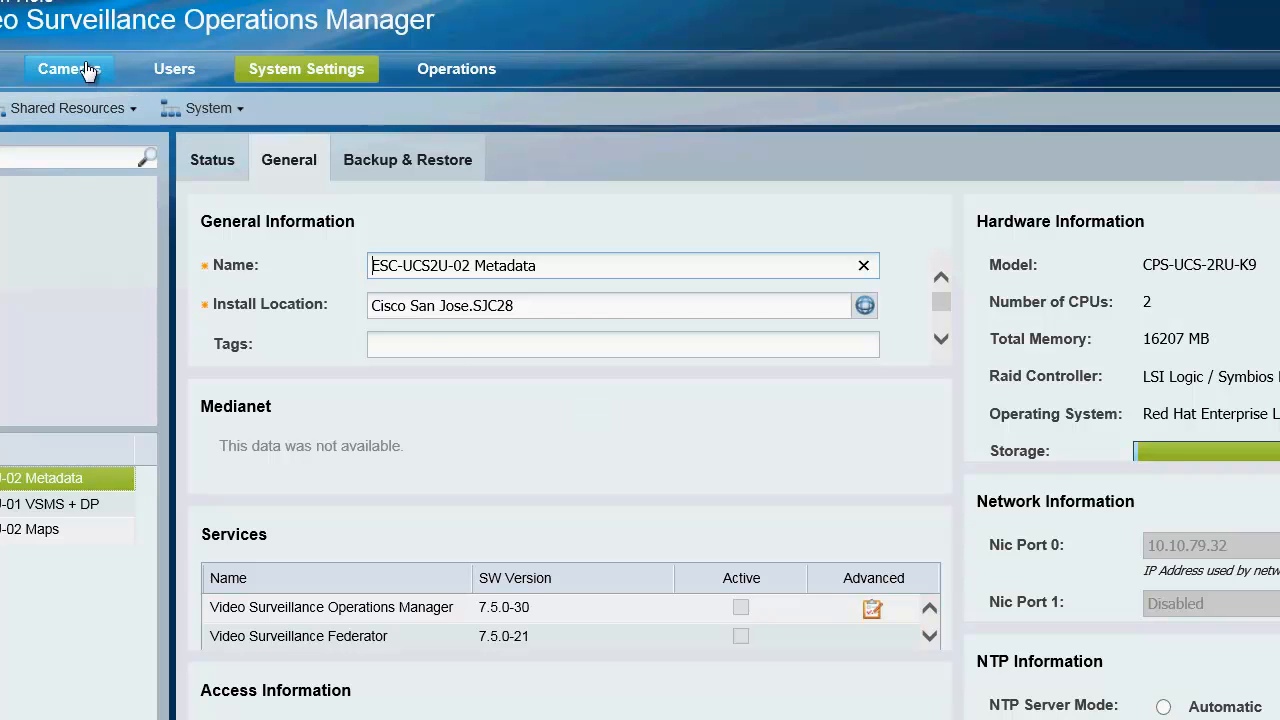
left_click(72, 68)
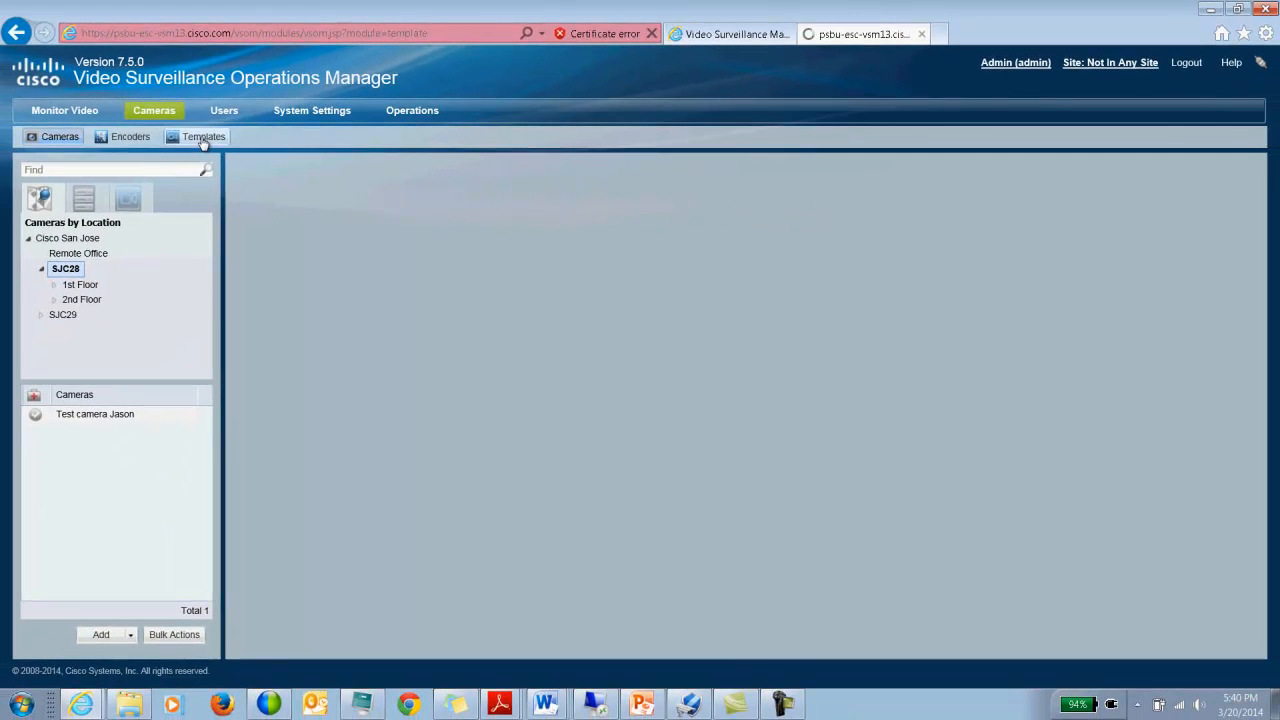
Step: Show the Remote 50xx DP cameras template's Streaming, Recording and Events settings for Cisco San Jose
left_click(202, 136)
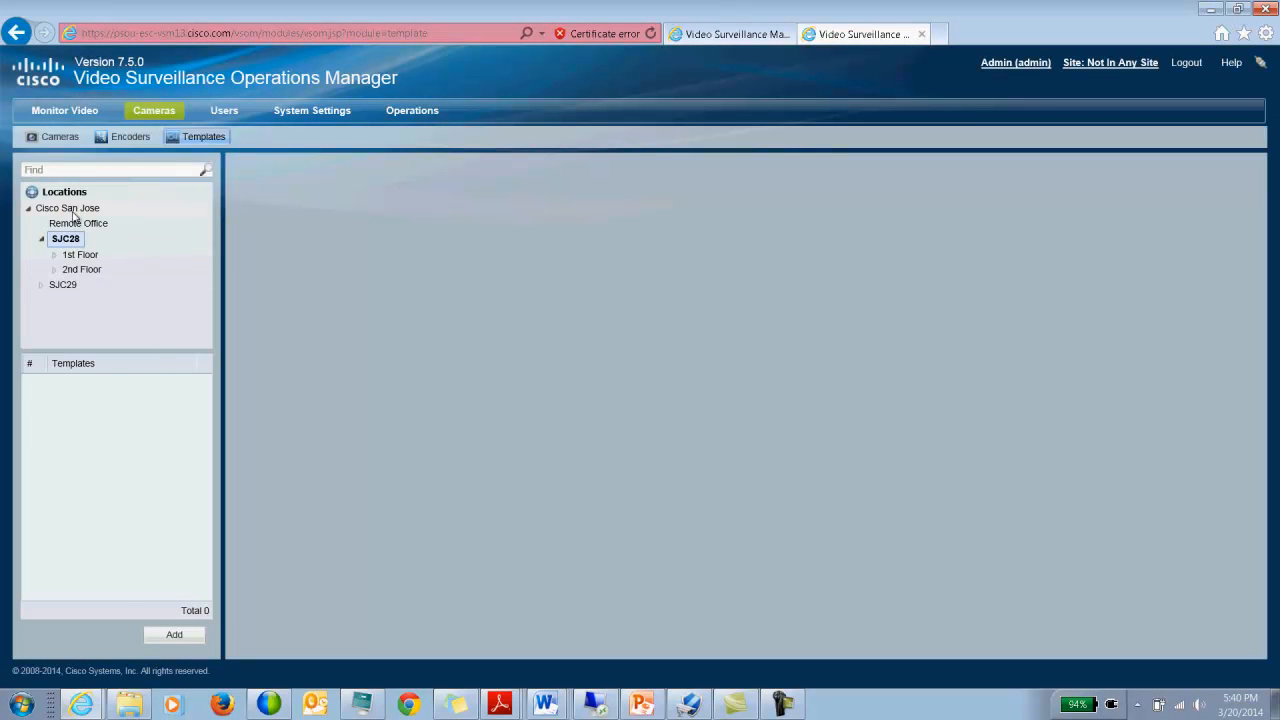
left_click(72, 208)
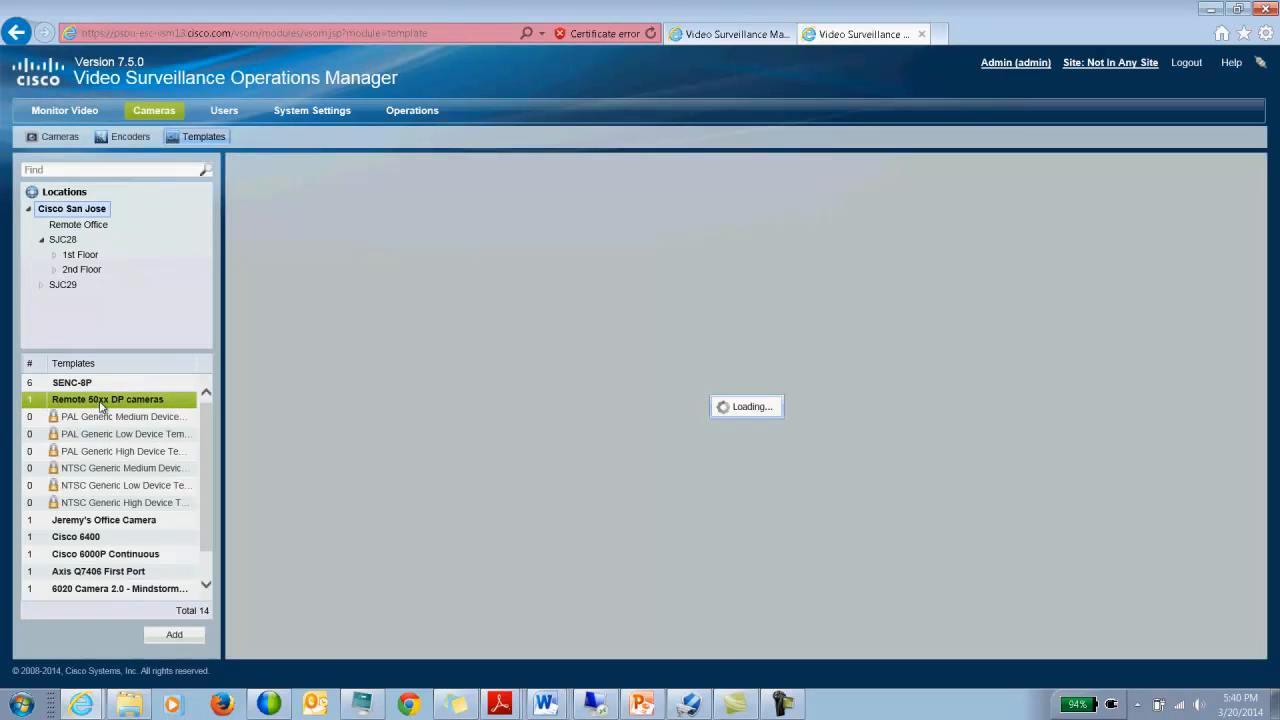
left_click(108, 400)
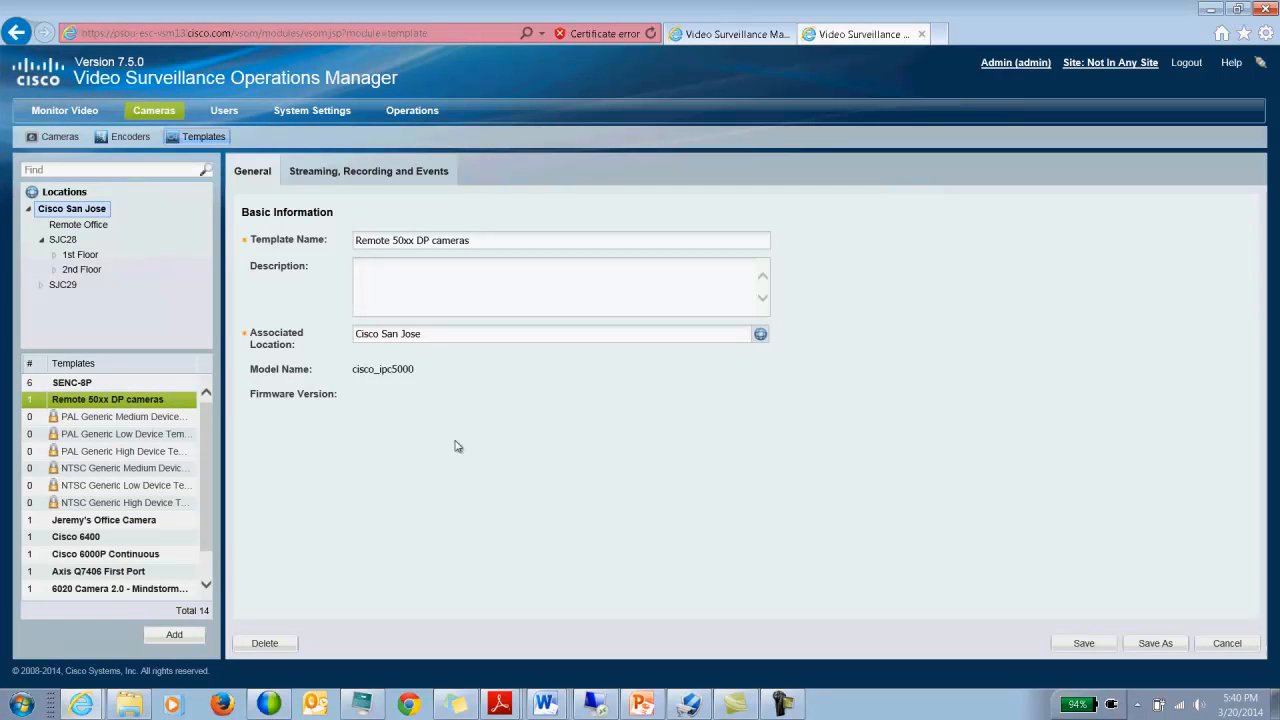
mouse_move(428, 414)
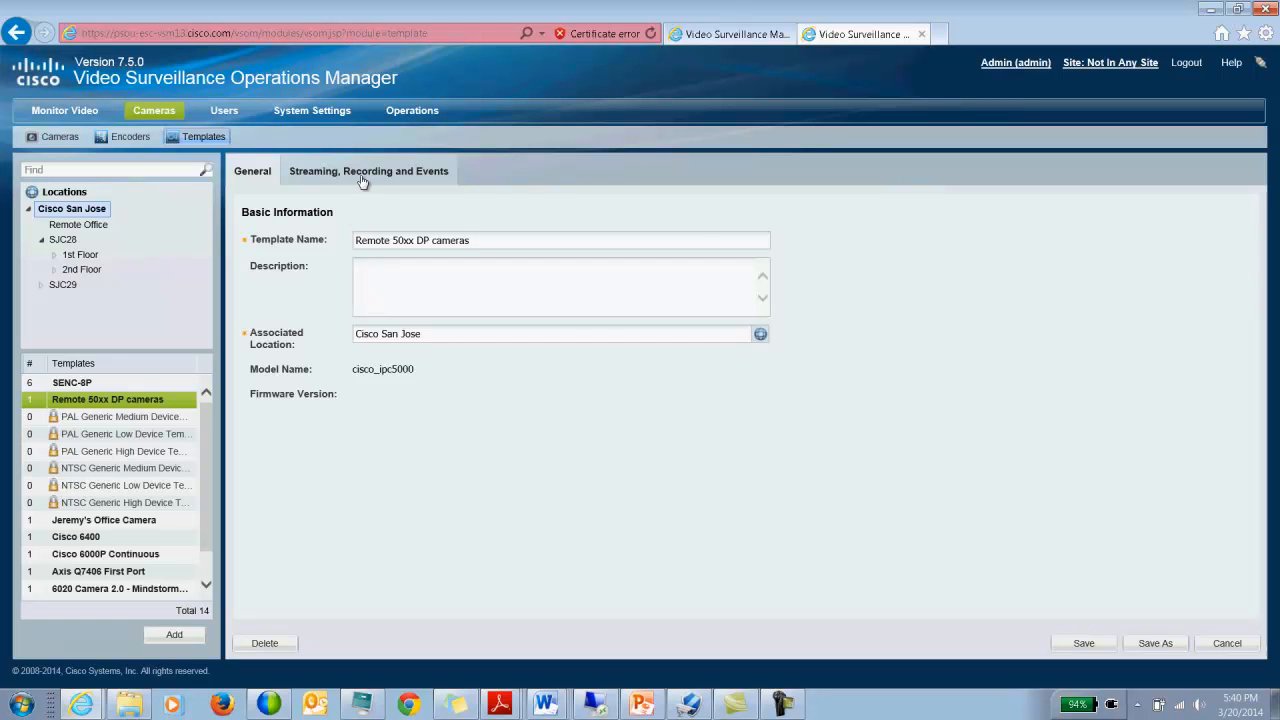
left_click(368, 170)
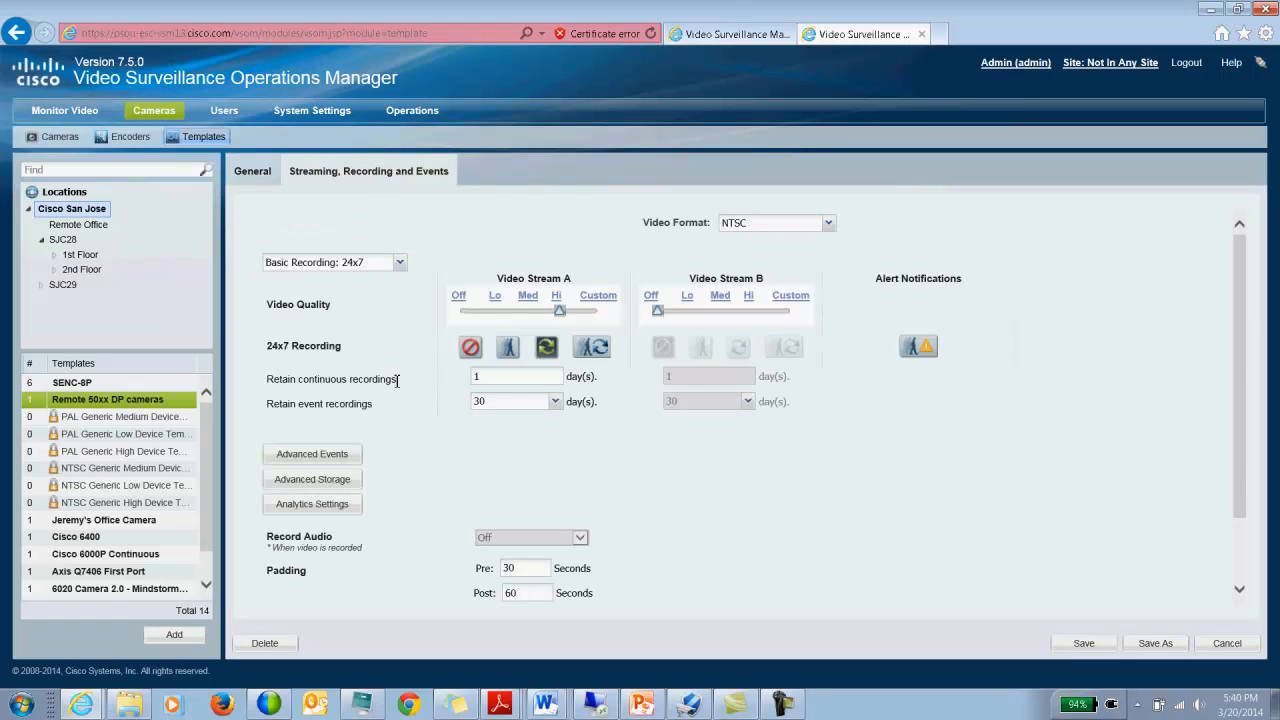
mouse_move(312, 504)
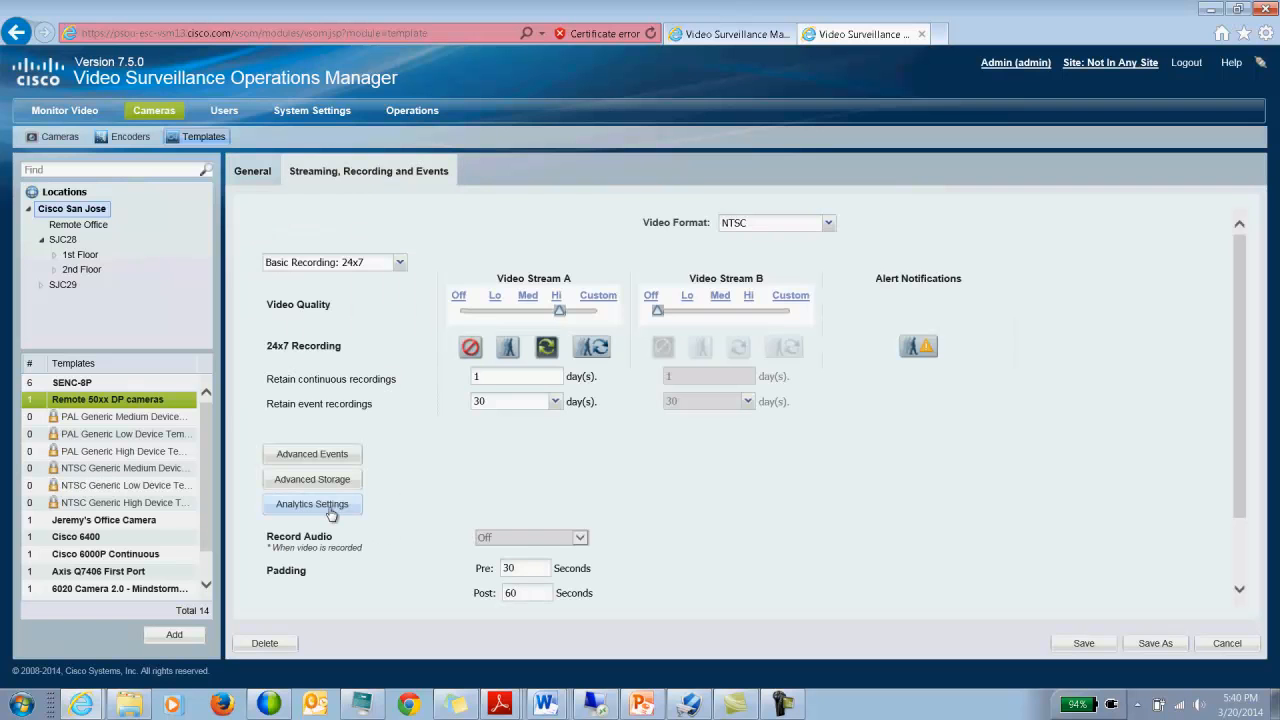
Step: Remove and re-add Luminance as an applied analytics metadata track with 1-day retention
left_click(312, 504)
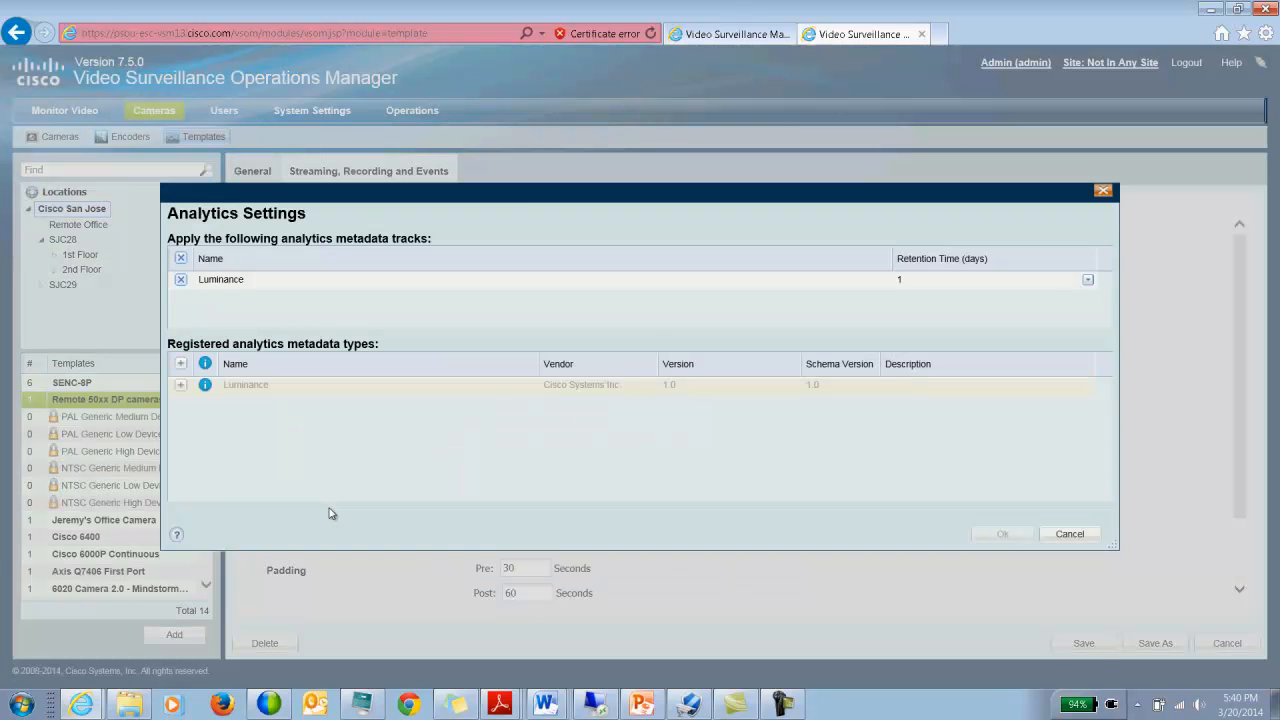
mouse_move(524, 190)
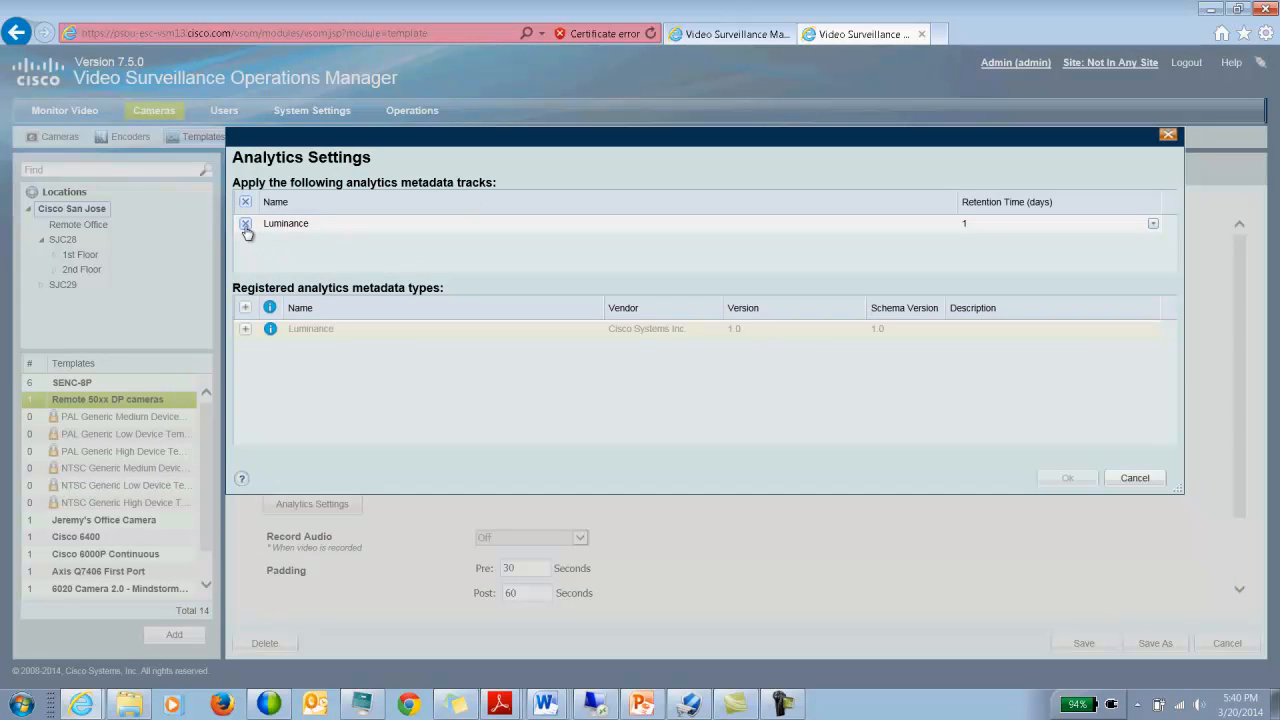
left_click(246, 224)
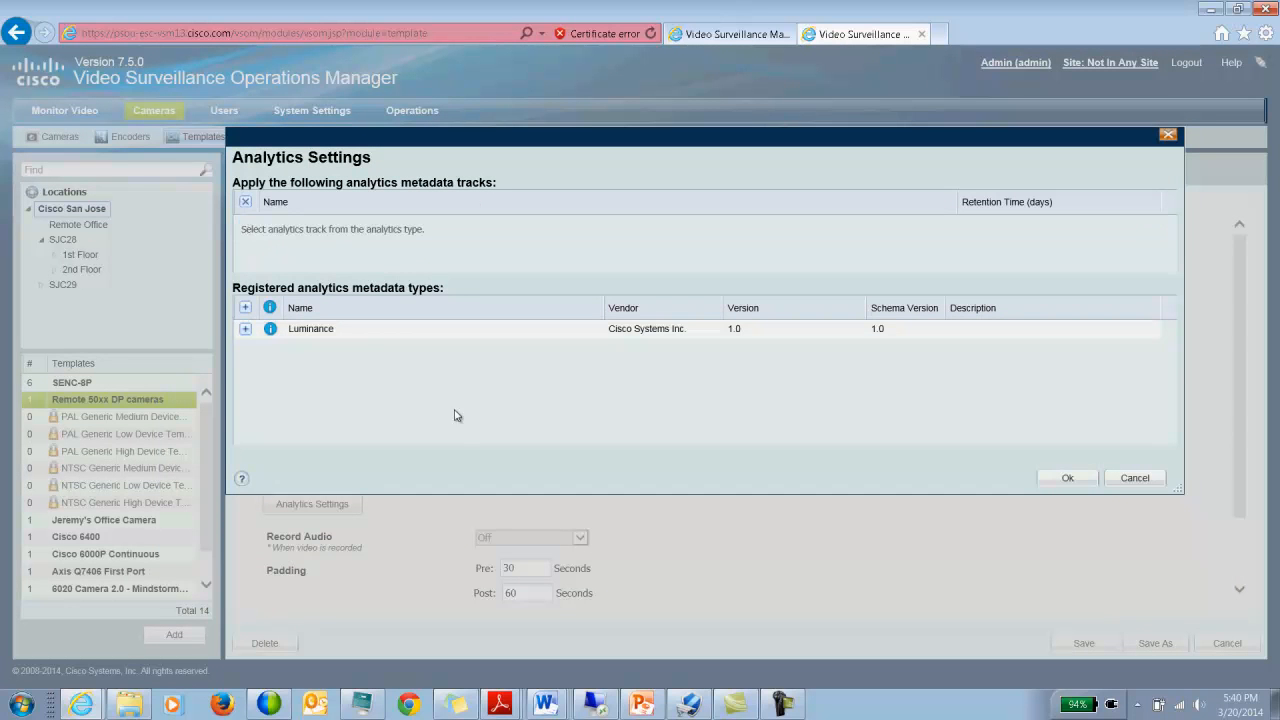
mouse_move(460, 424)
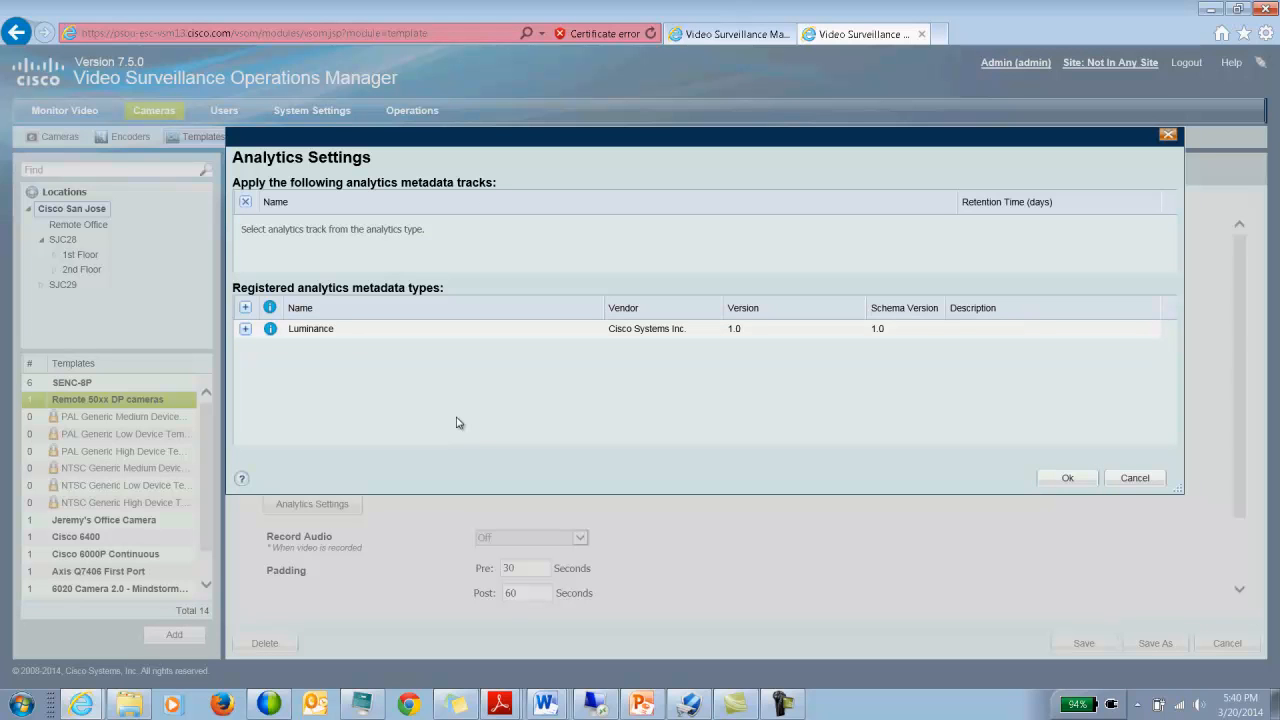
left_click(310, 328)
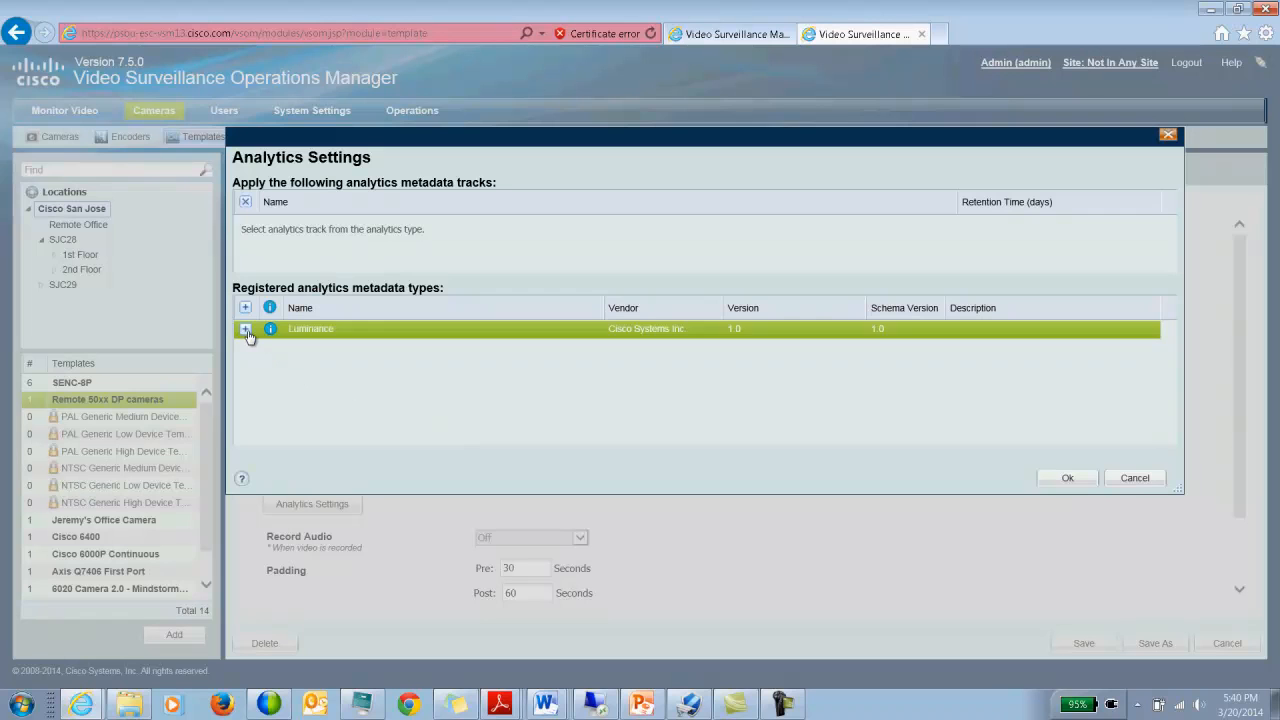
left_click(244, 328)
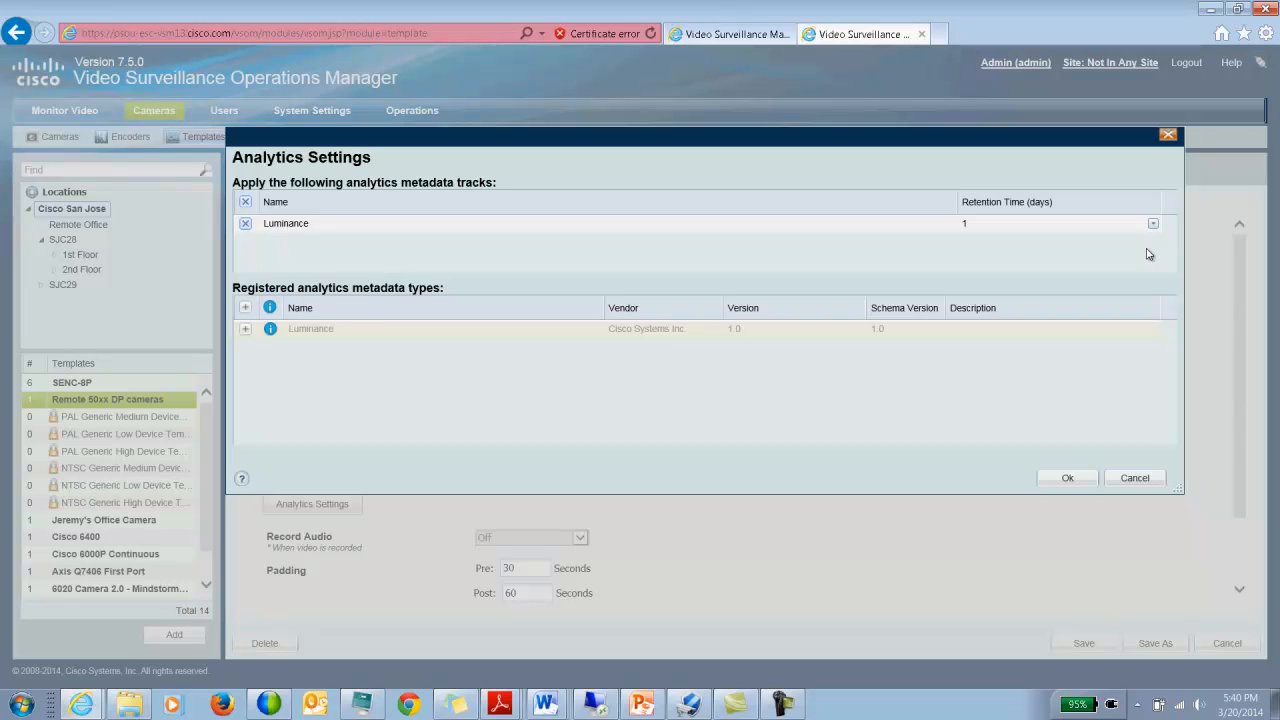
mouse_move(1132, 462)
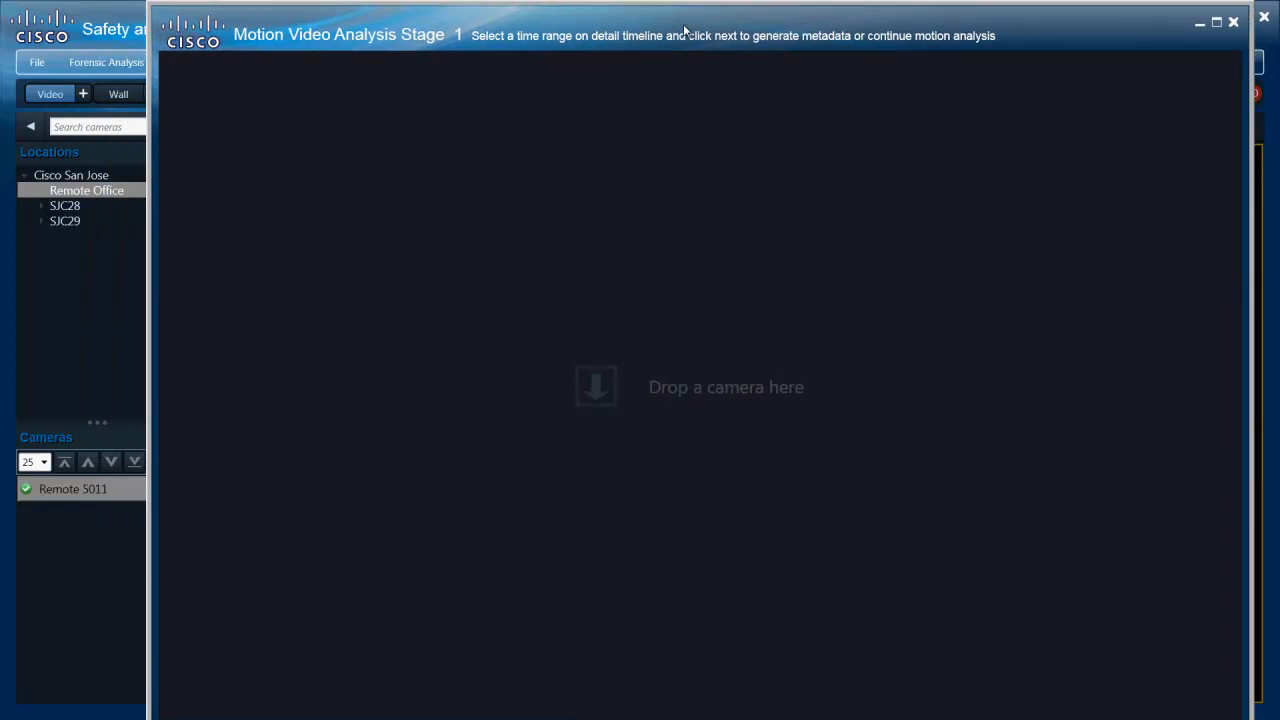
Step: Load Remote 5011 into Motion Video Analysis and set the detail window to early 20 March 2014
left_click(74, 488)
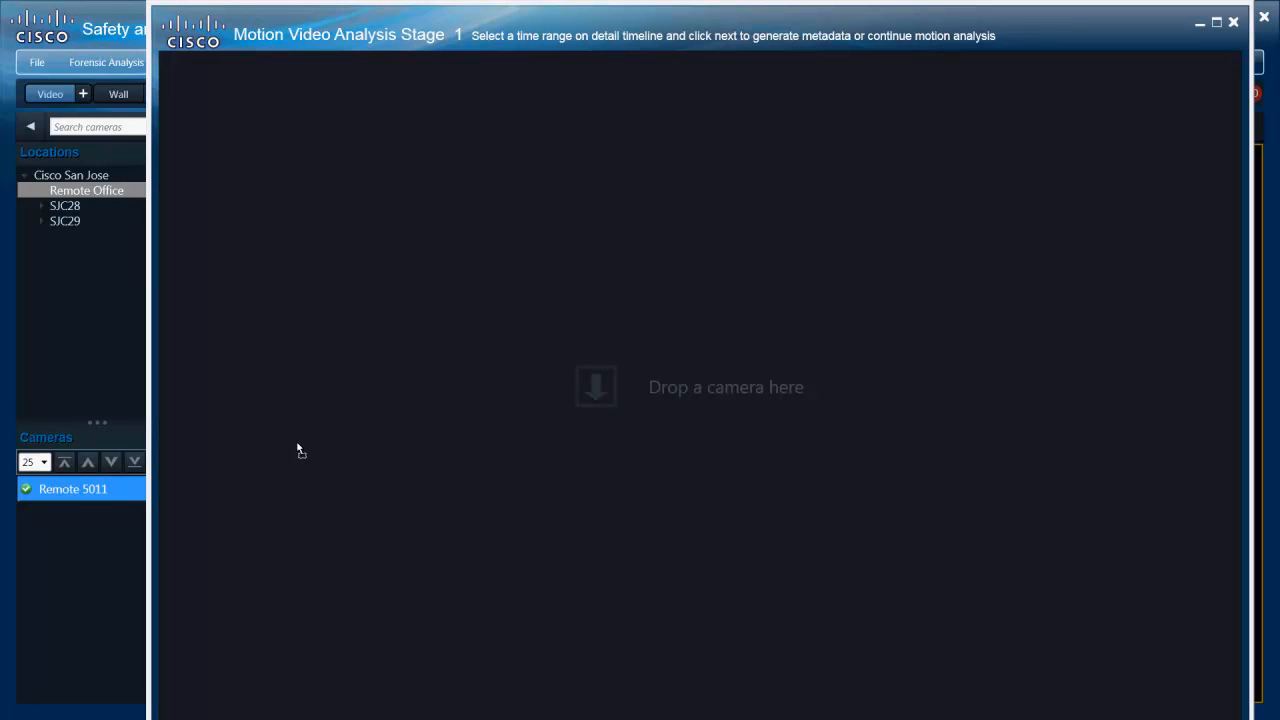
mouse_move(390, 438)
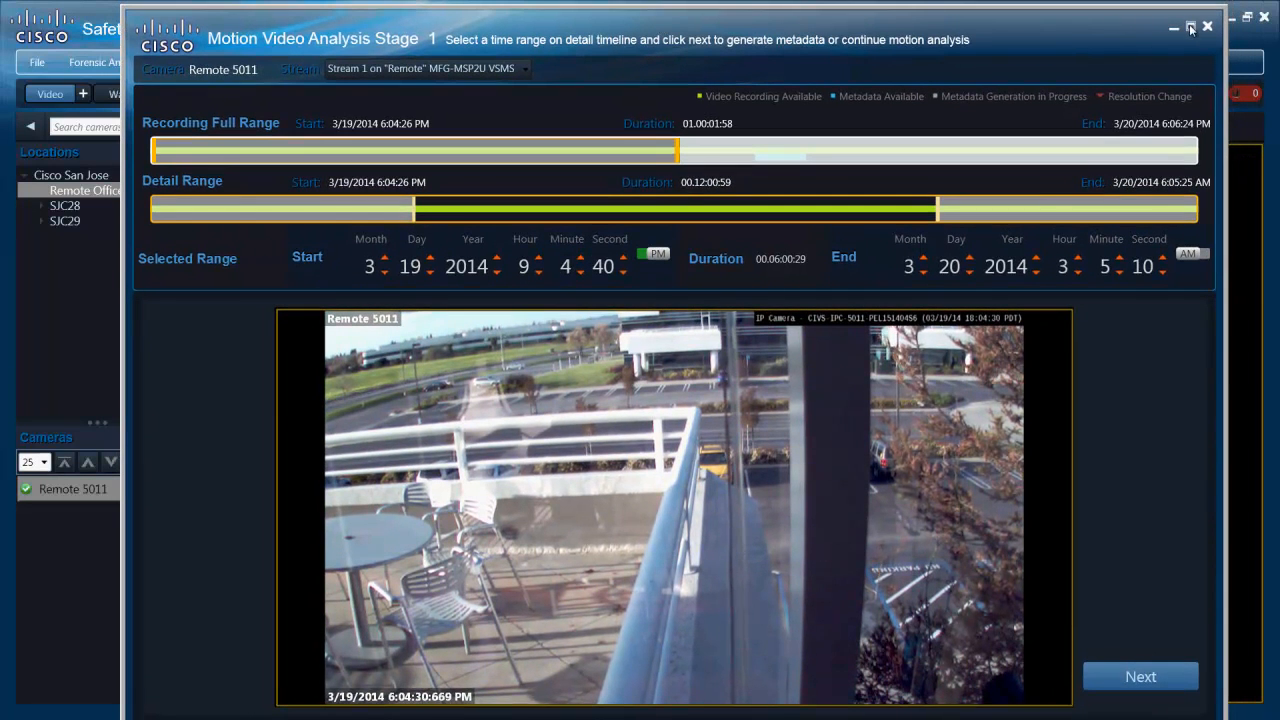
left_click(1188, 28)
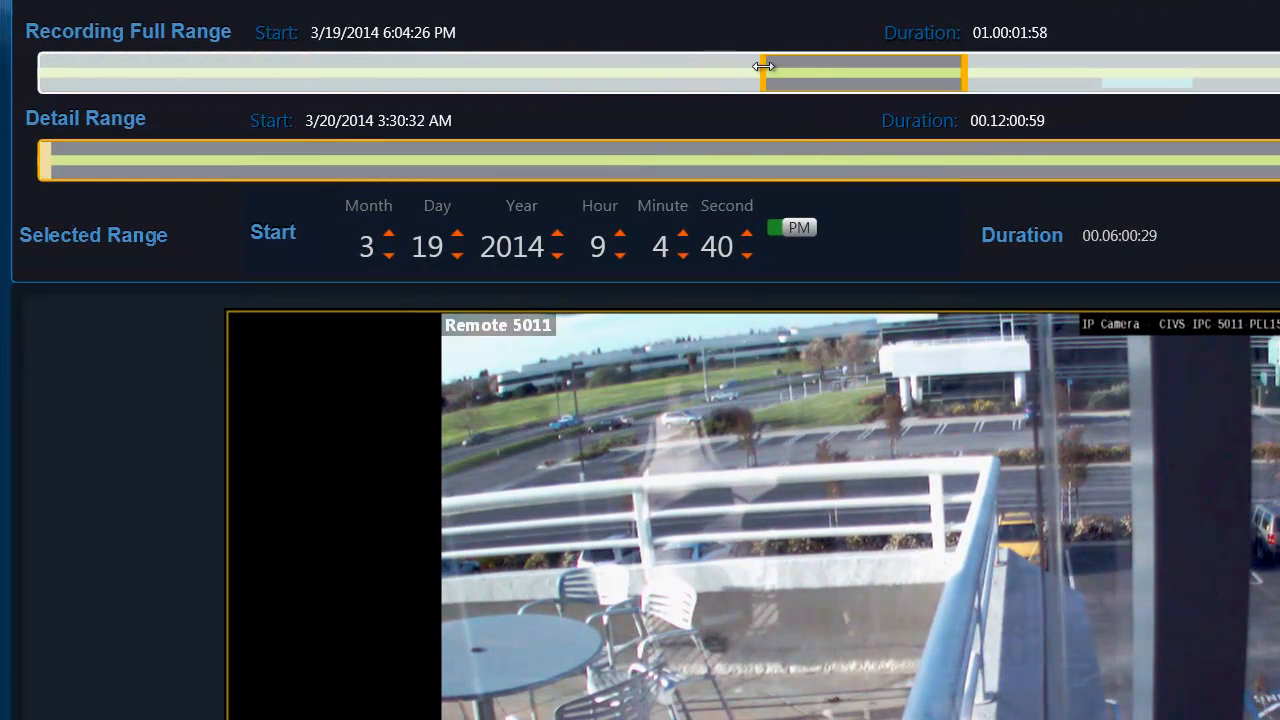
left_click_drag(864, 72, 920, 72)
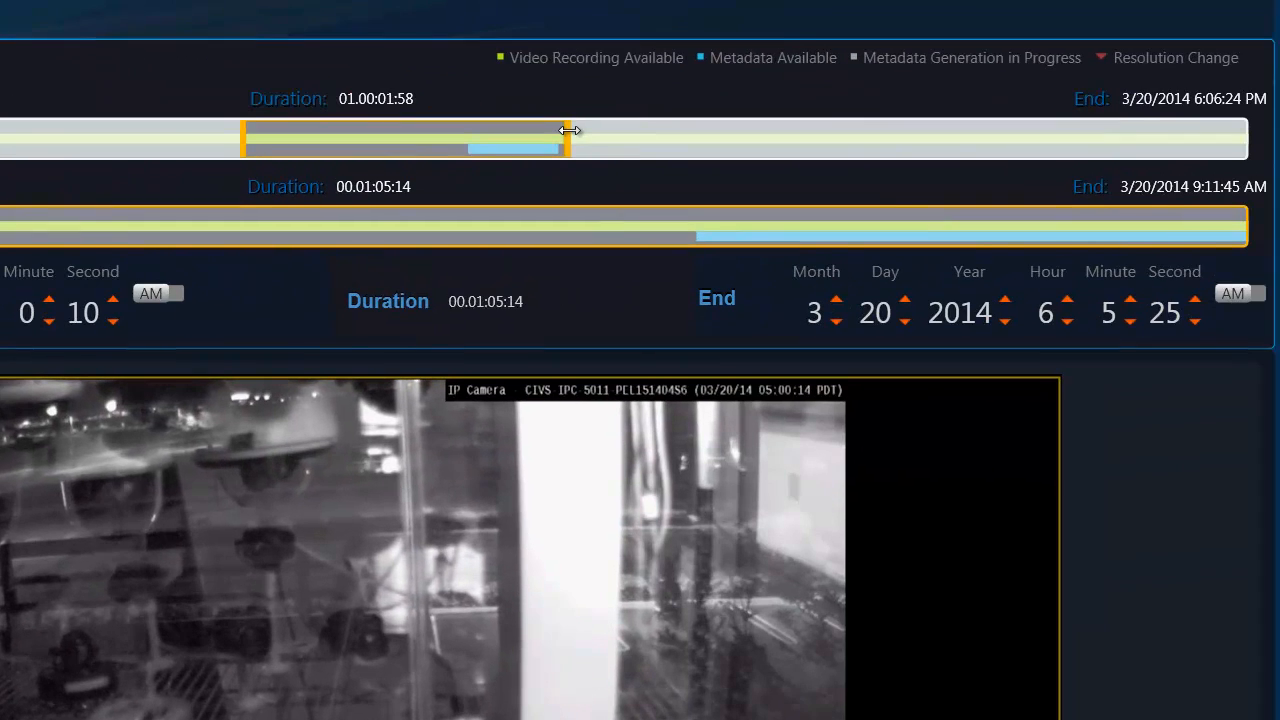
left_click_drag(570, 148, 616, 148)
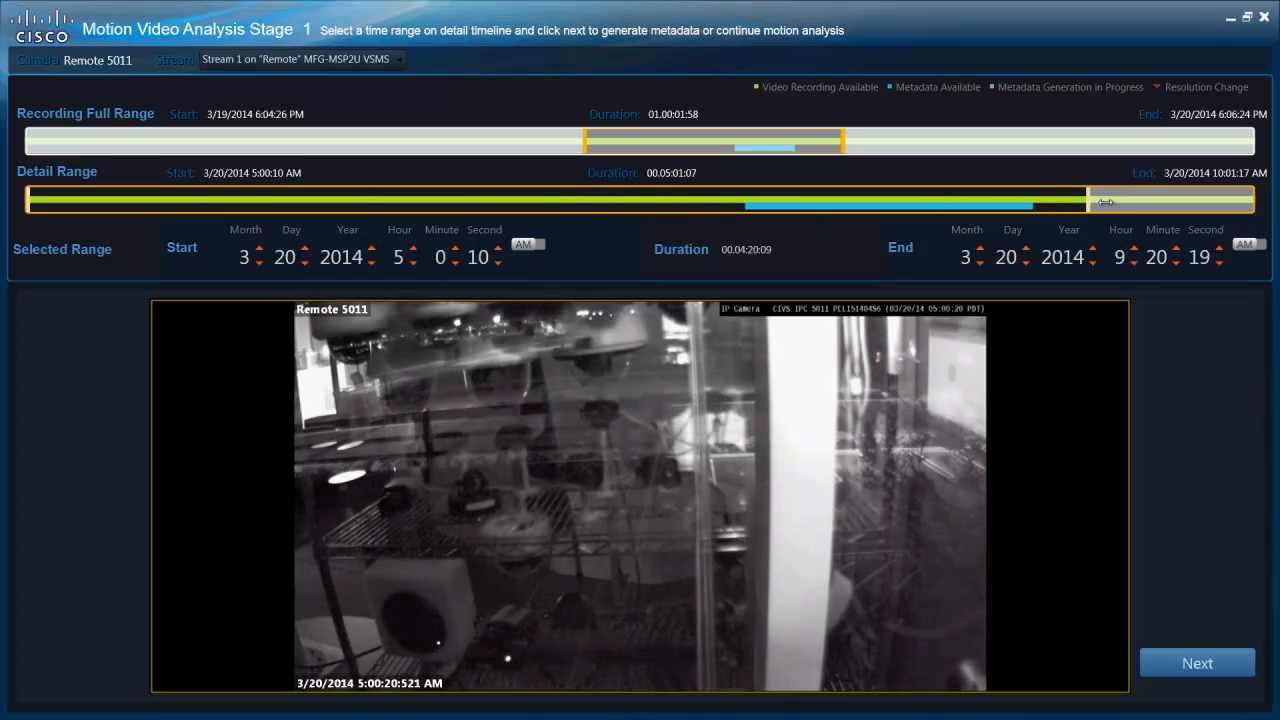
Step: Narrow the selection to roughly 7:56–9:07 AM on 20 March 2014
left_click_drag(1078, 200, 1110, 200)
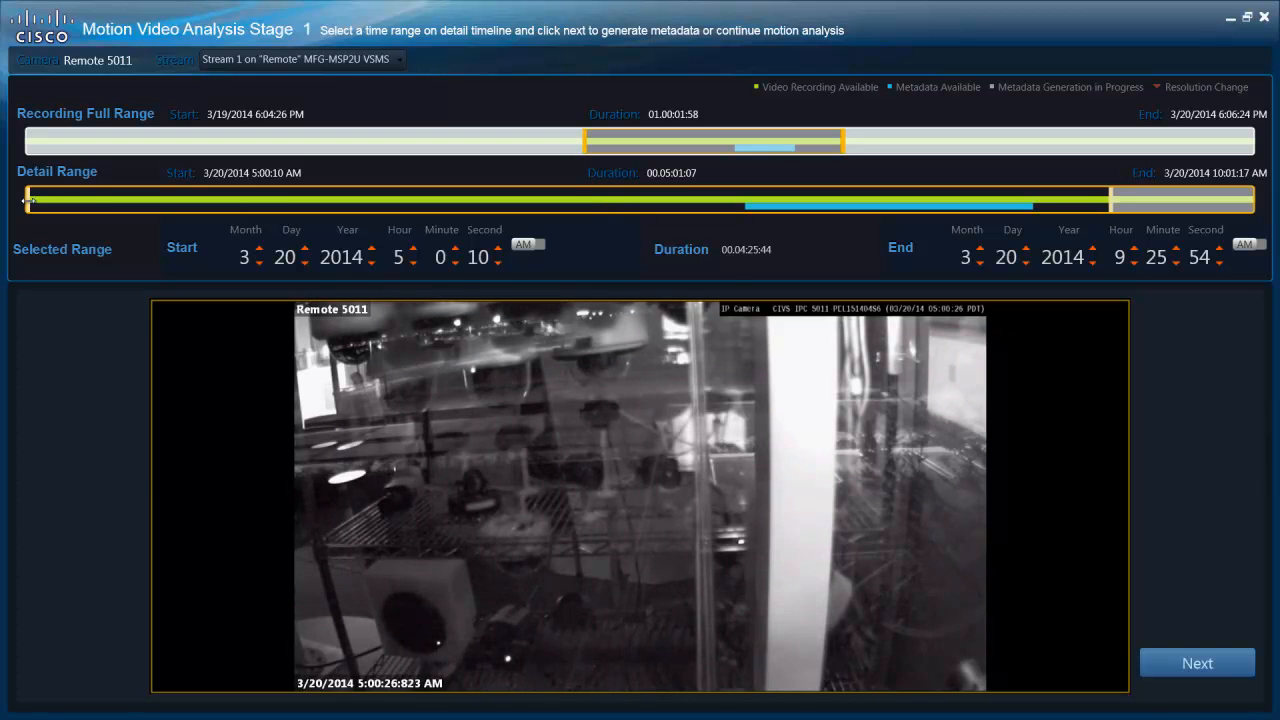
left_click_drag(28, 200, 152, 200)
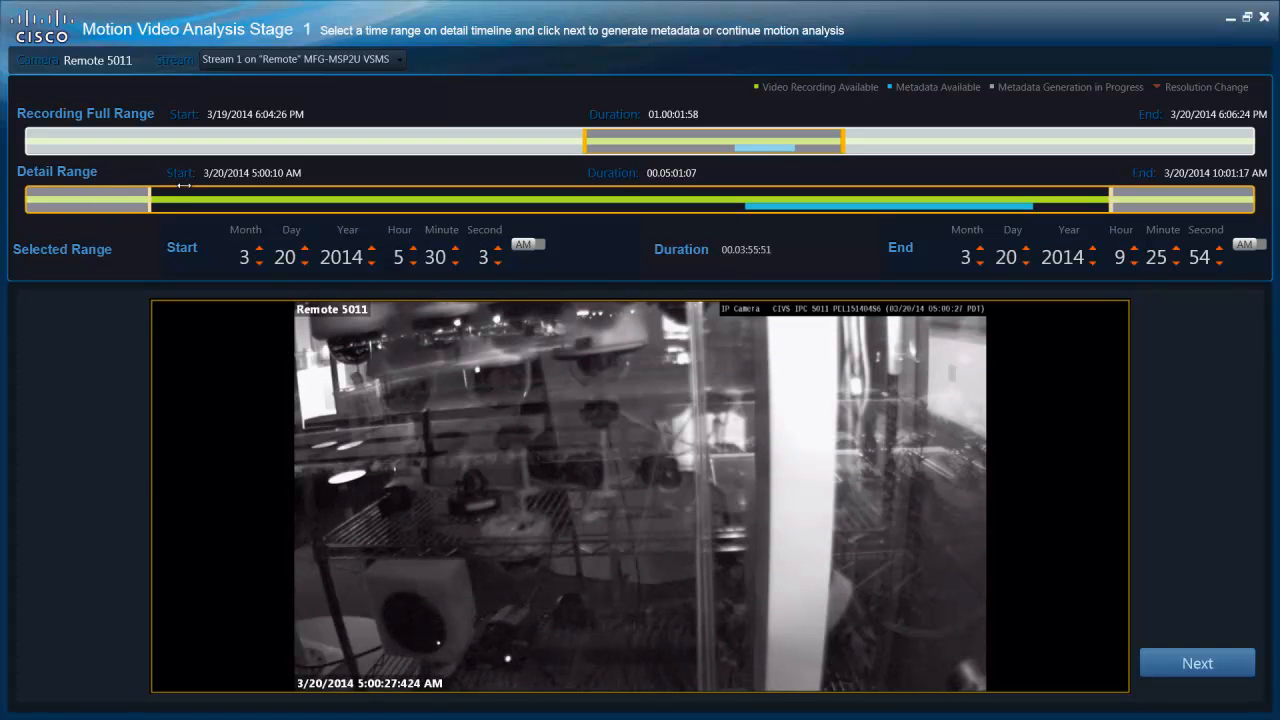
left_click_drag(152, 200, 298, 200)
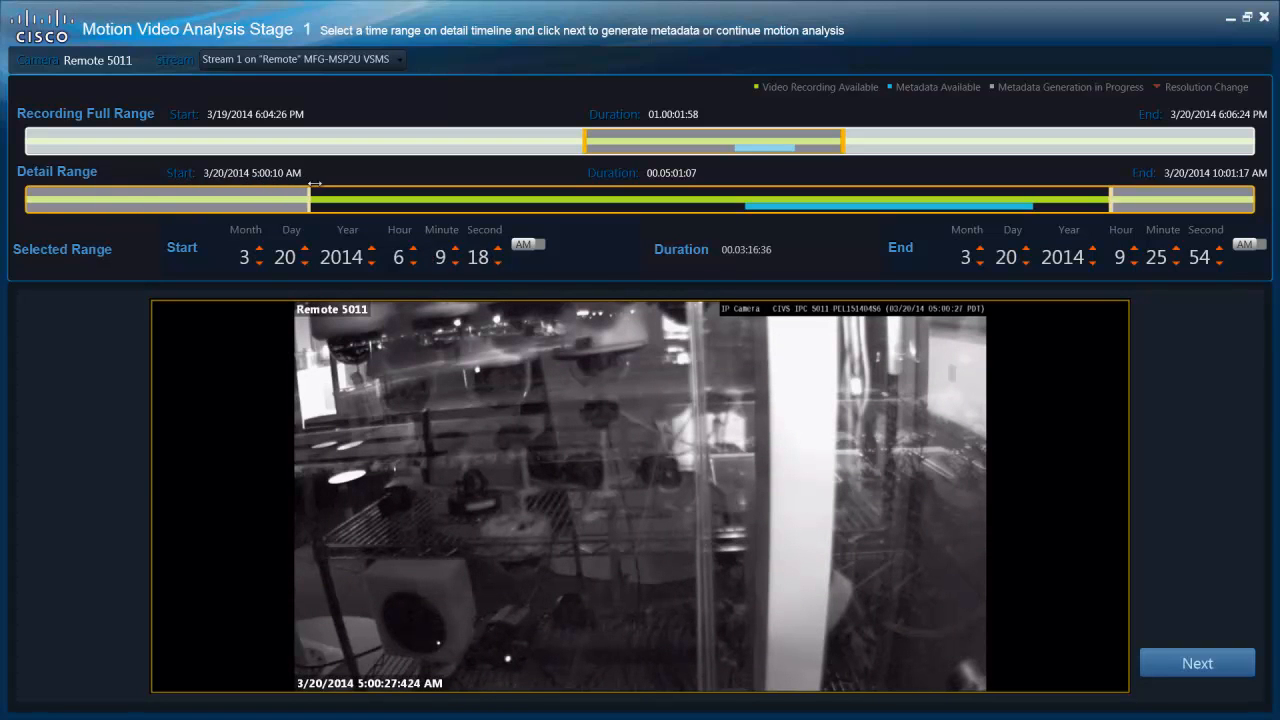
left_click_drag(316, 200, 470, 200)
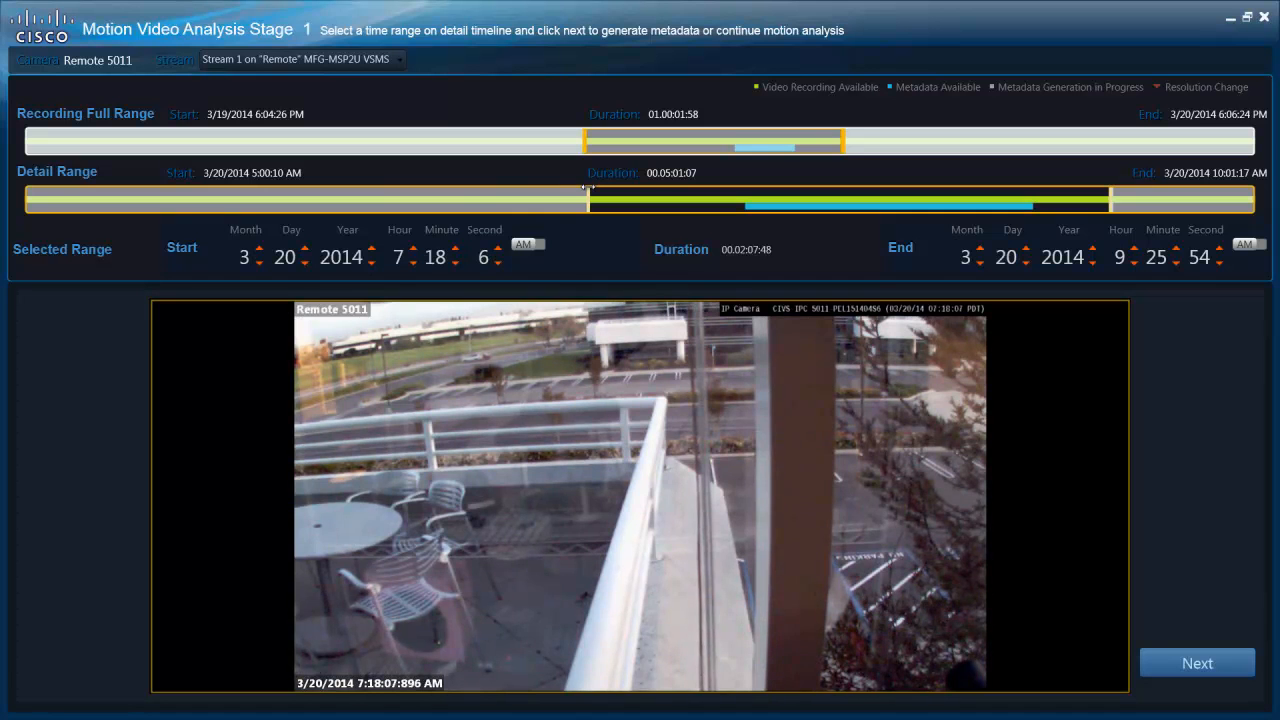
left_click_drag(584, 200, 712, 200)
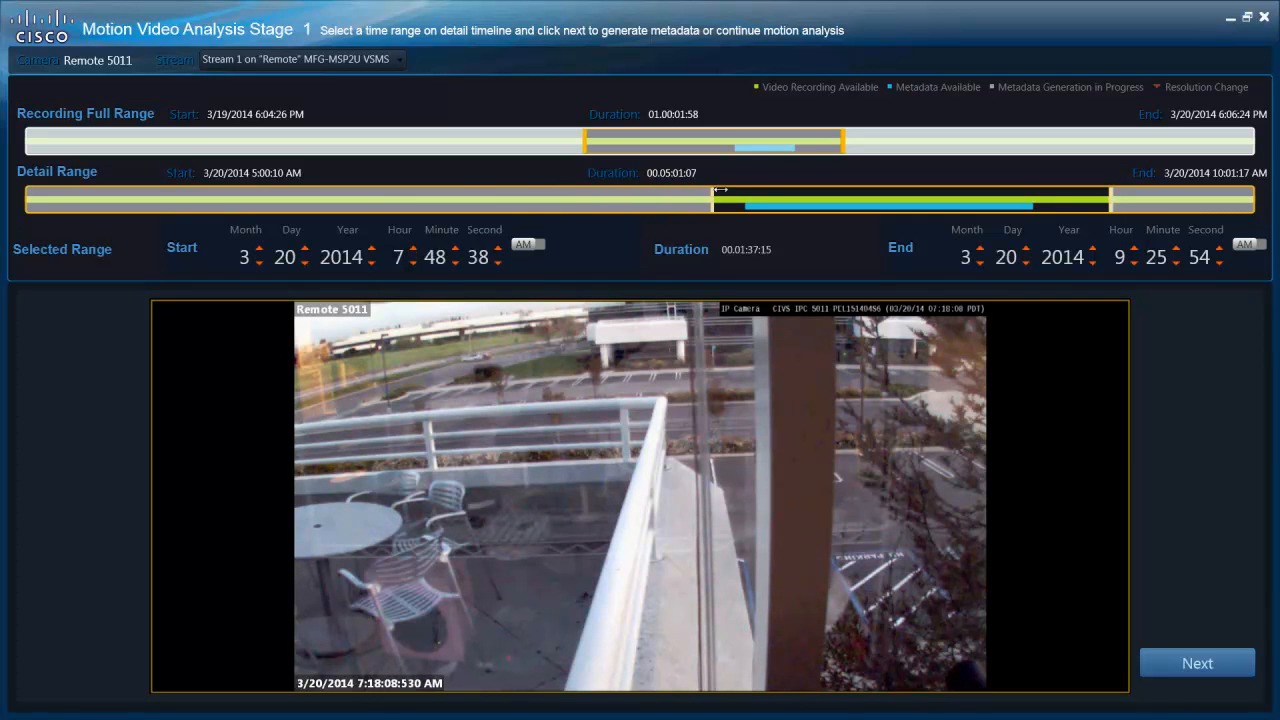
left_click_drag(718, 200, 744, 200)
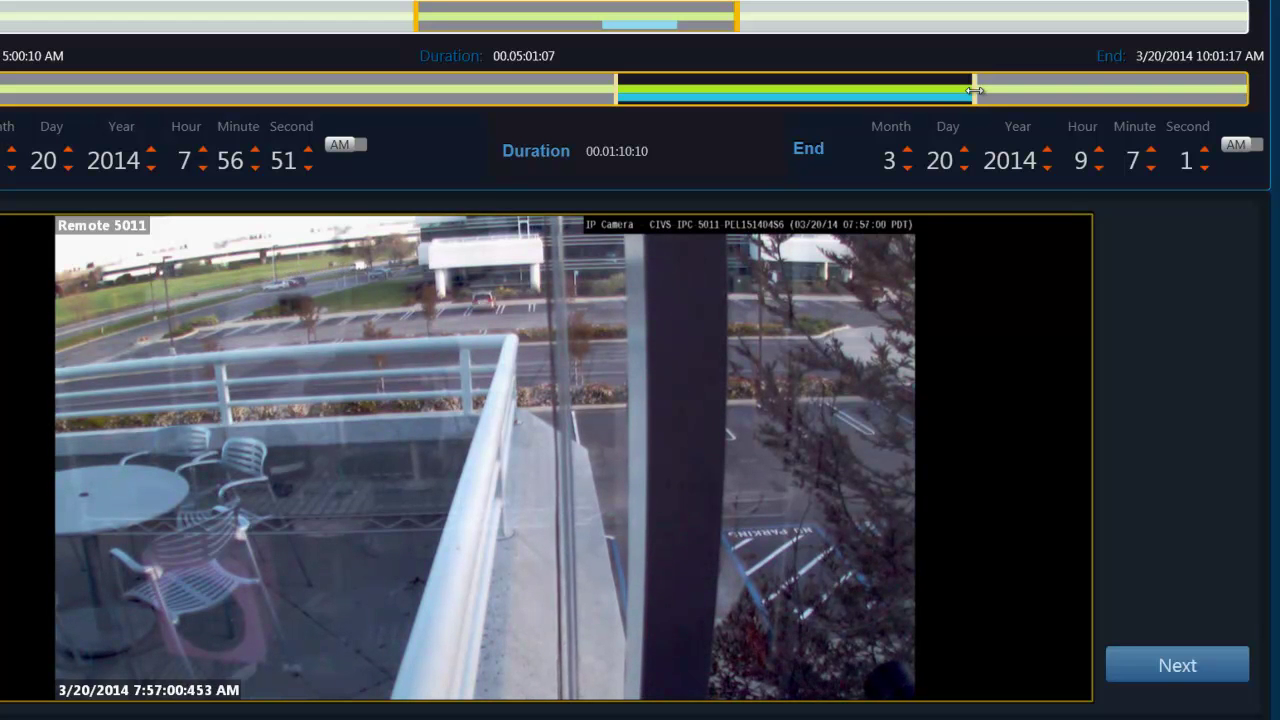
Step: Shorten the range to 9:07:37–9:14:44 AM and agree to generate metadata for it
left_click_drag(976, 90, 990, 90)
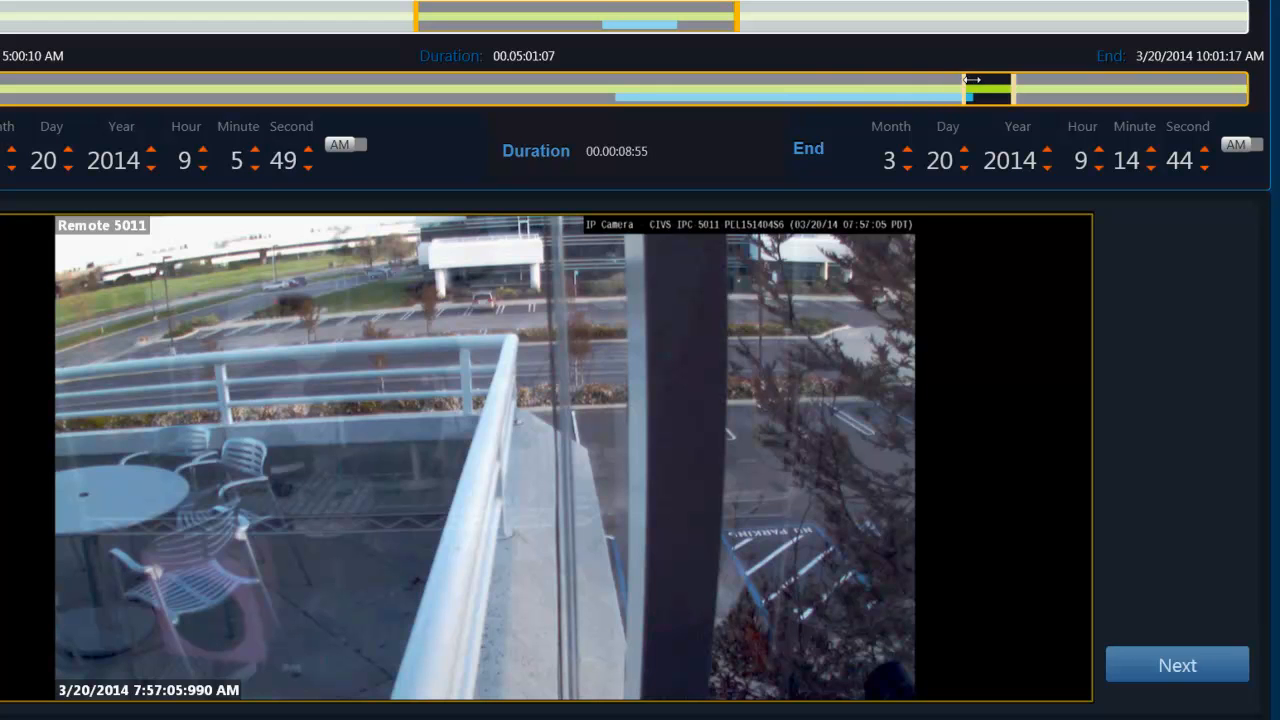
left_click_drag(970, 88, 990, 88)
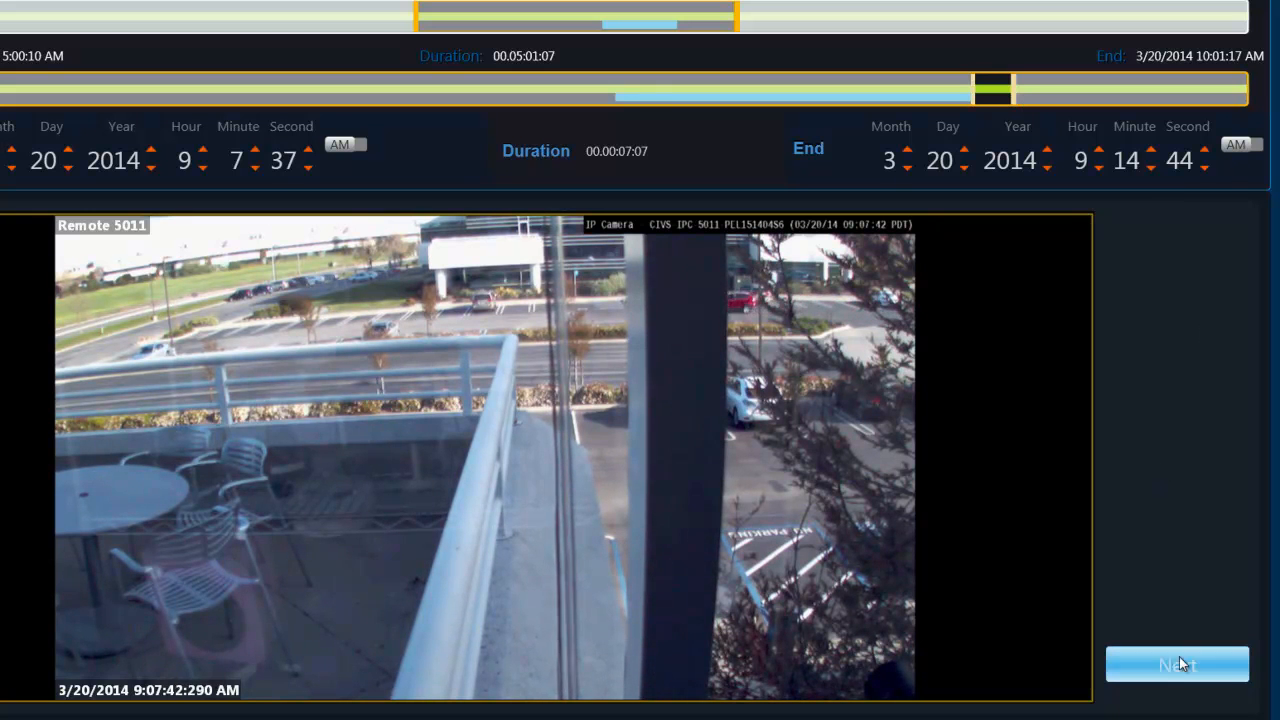
left_click(1176, 664)
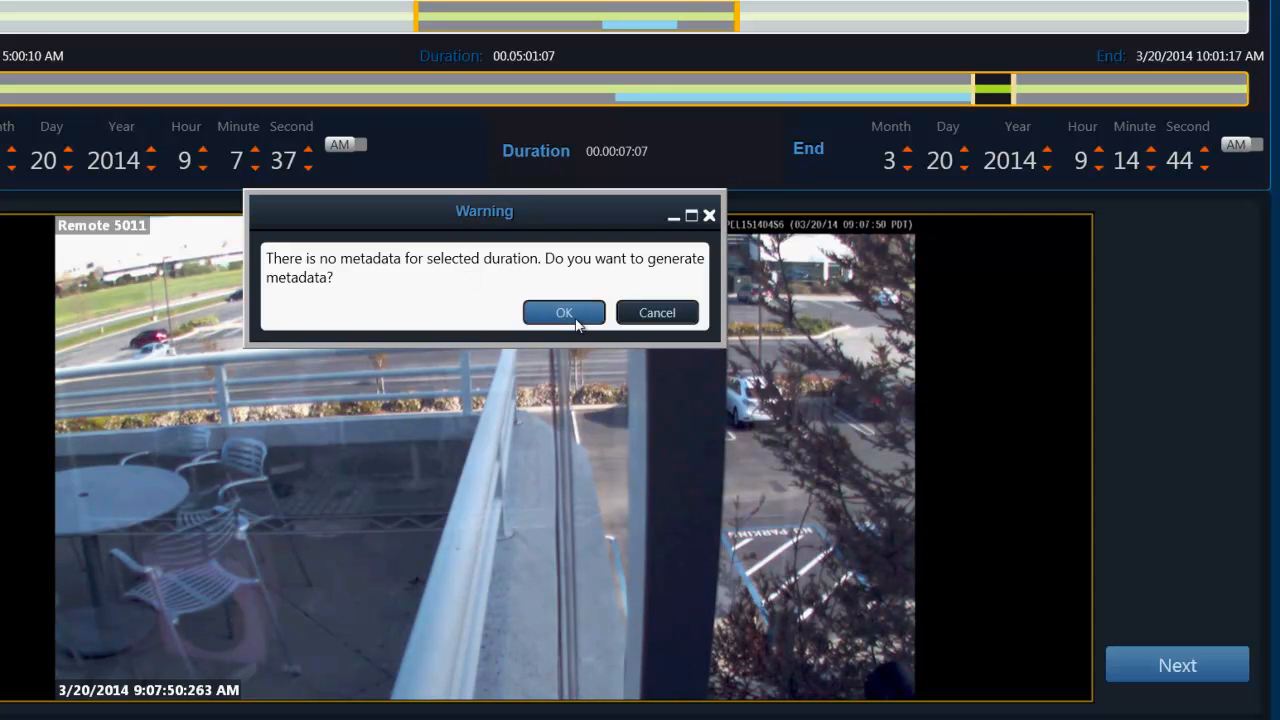
left_click(564, 312)
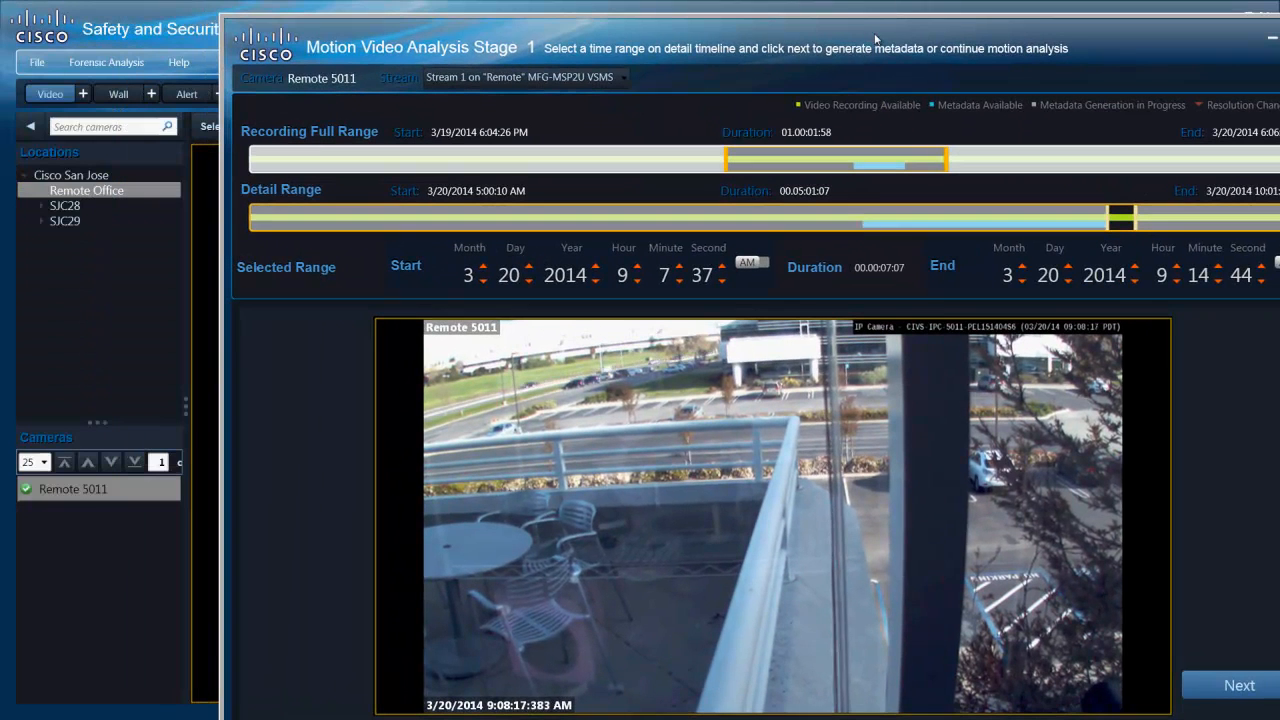
Step: Generate metadata for the selected Remote 5011 time range
left_click(72, 488)
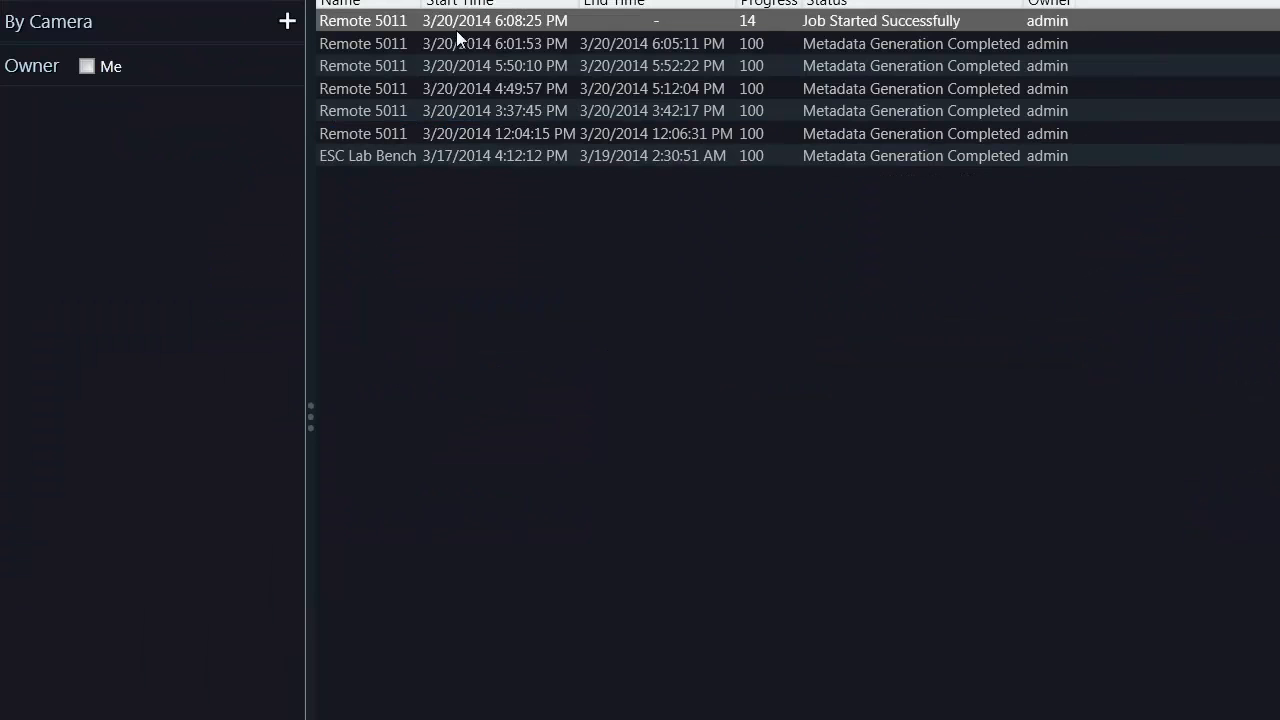
mouse_move(864, 28)
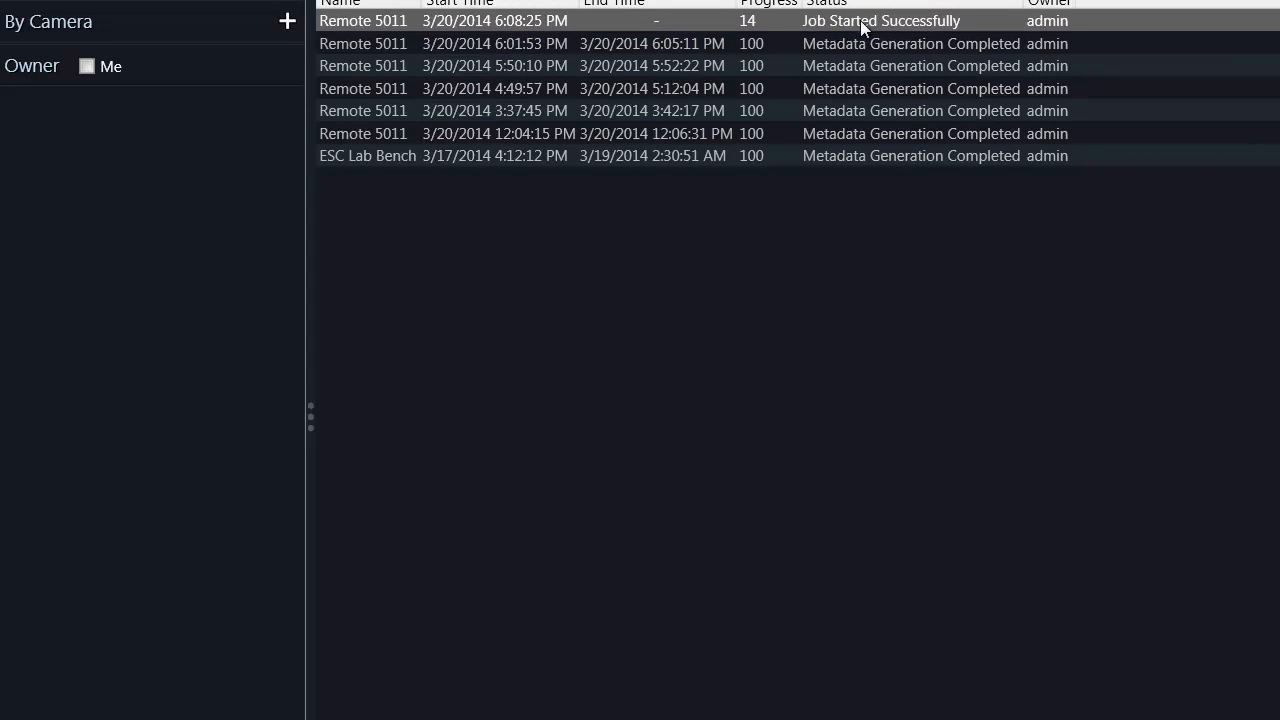
mouse_move(772, 28)
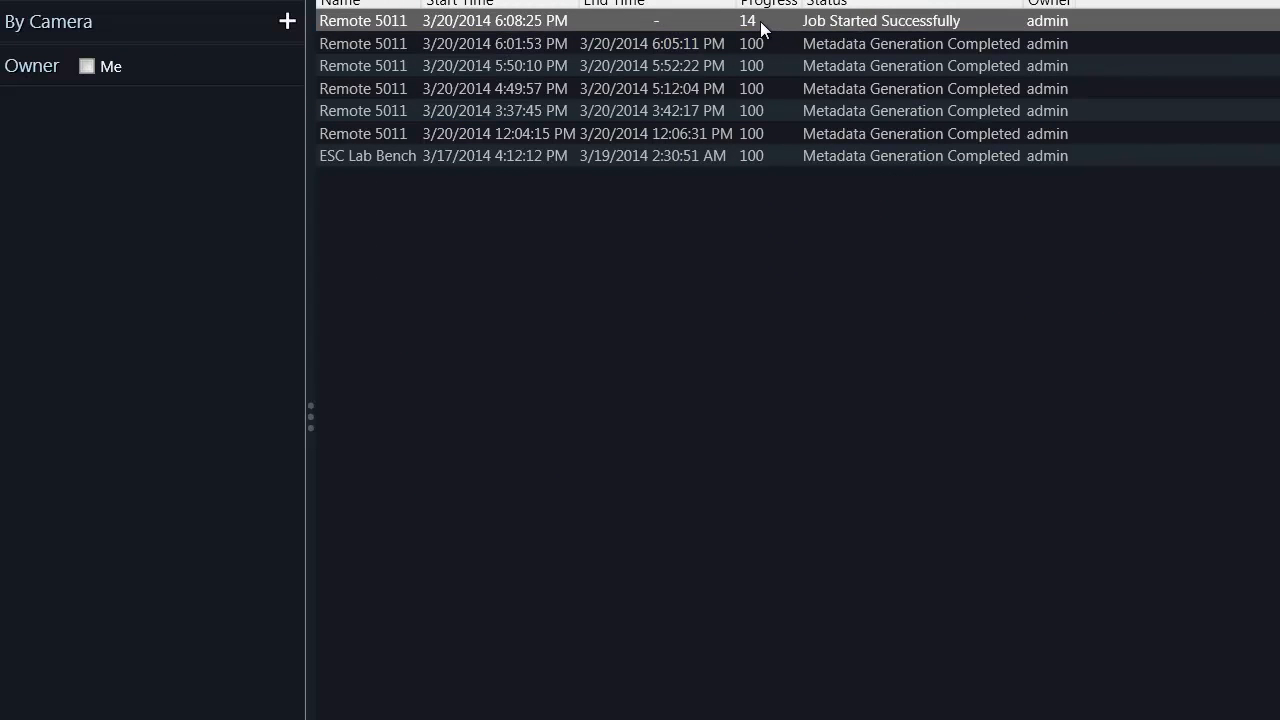
mouse_move(884, 464)
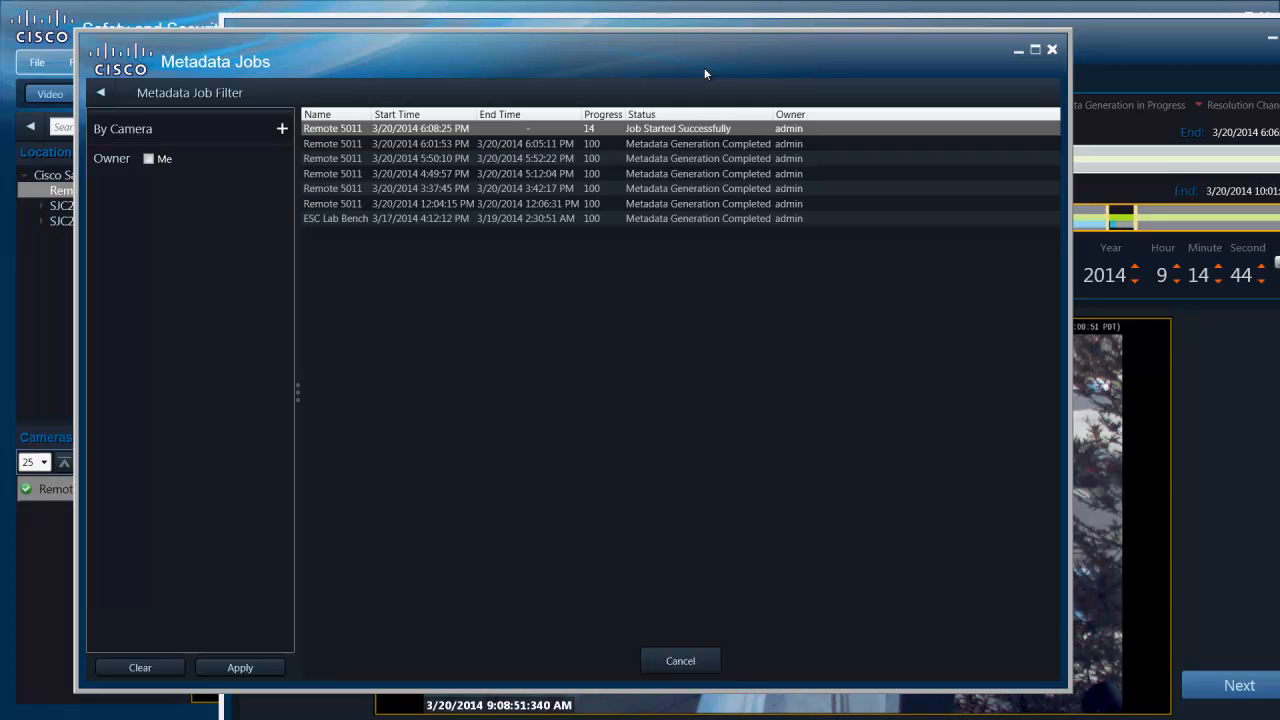
mouse_move(1180, 68)
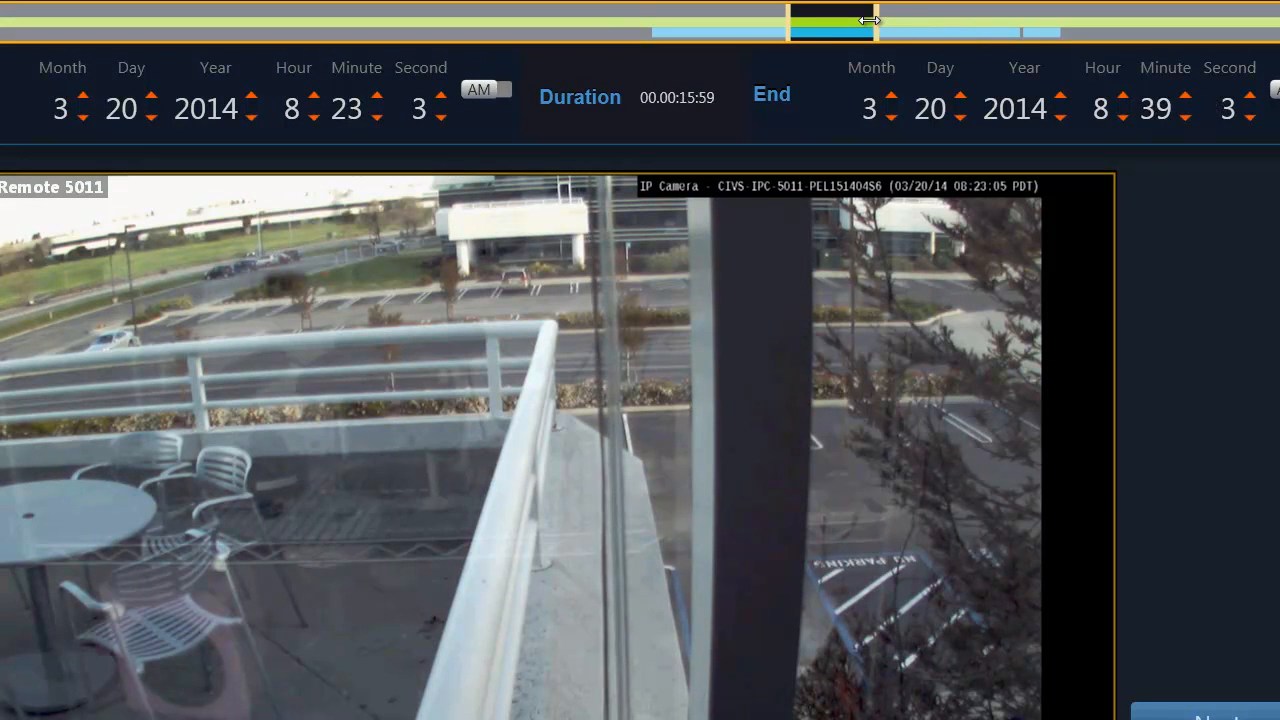
Step: Trim the selected range to 8:19:35–8:30:10 on 3/20/2014
left_click_drag(856, 20, 818, 20)
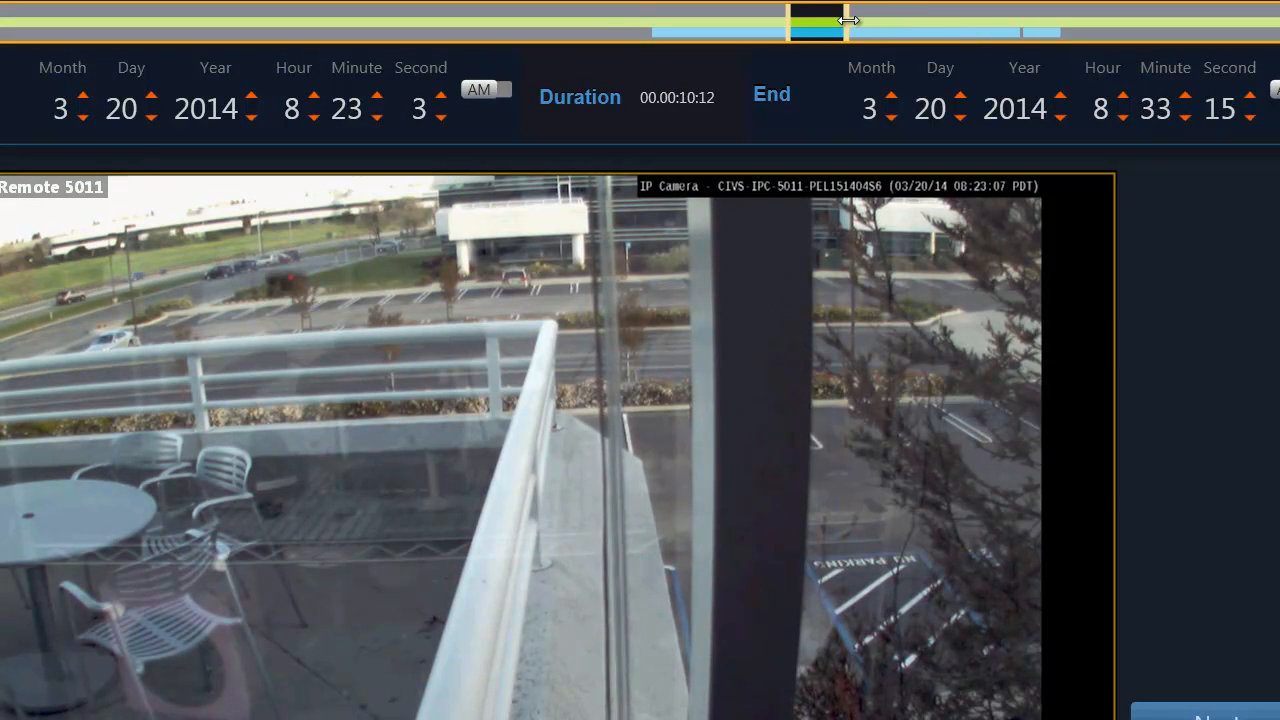
left_click_drag(844, 22, 780, 26)
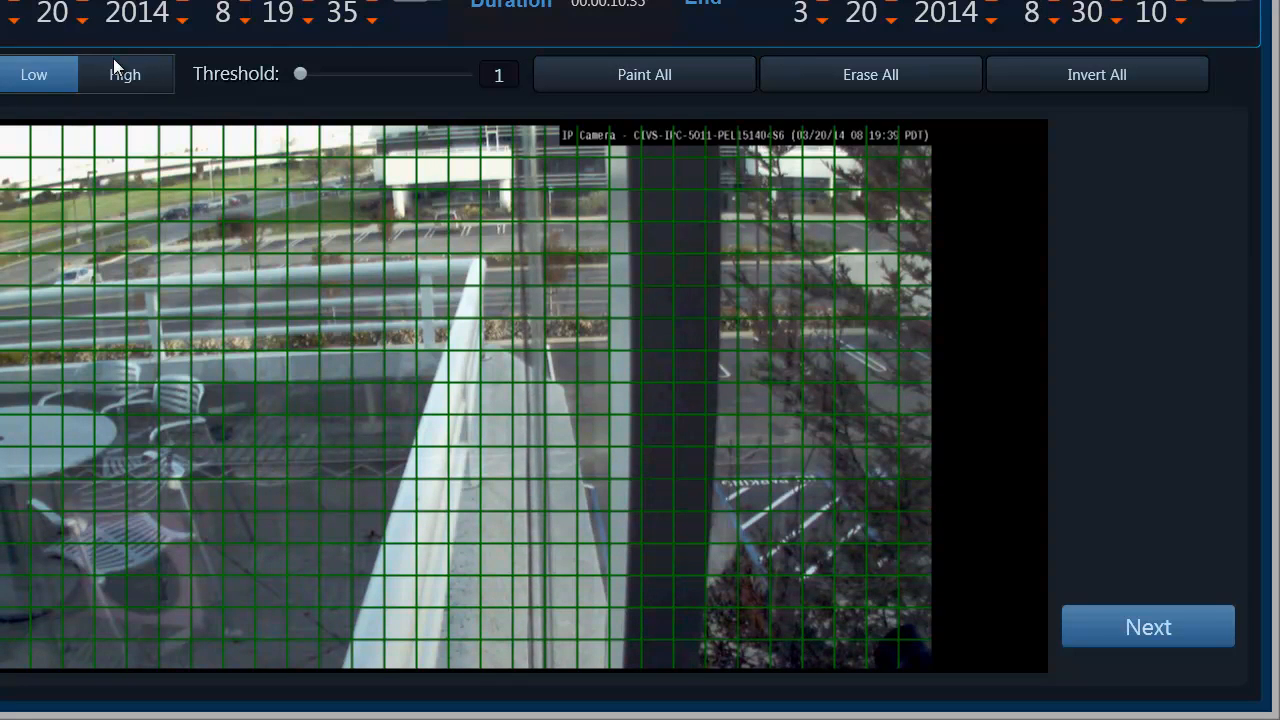
Step: Paint grid blocks near the tree and settle the motion threshold at 3
left_click(124, 74)
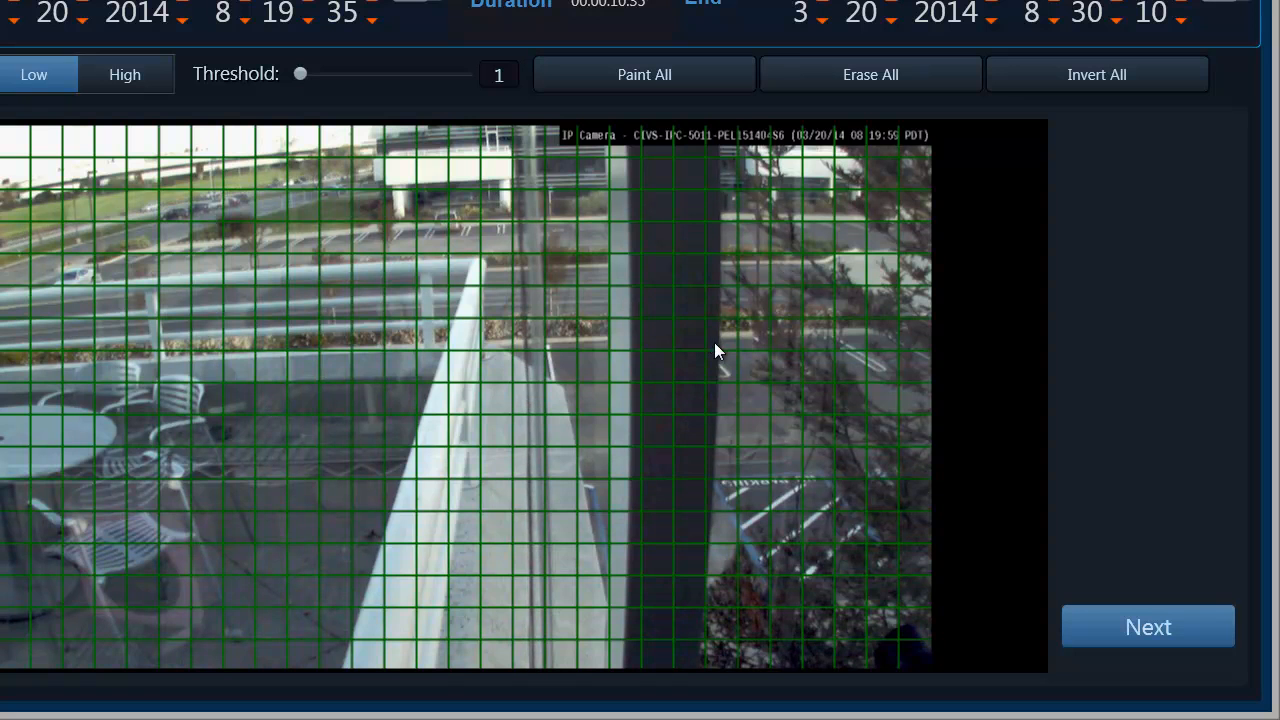
left_click(592, 356)
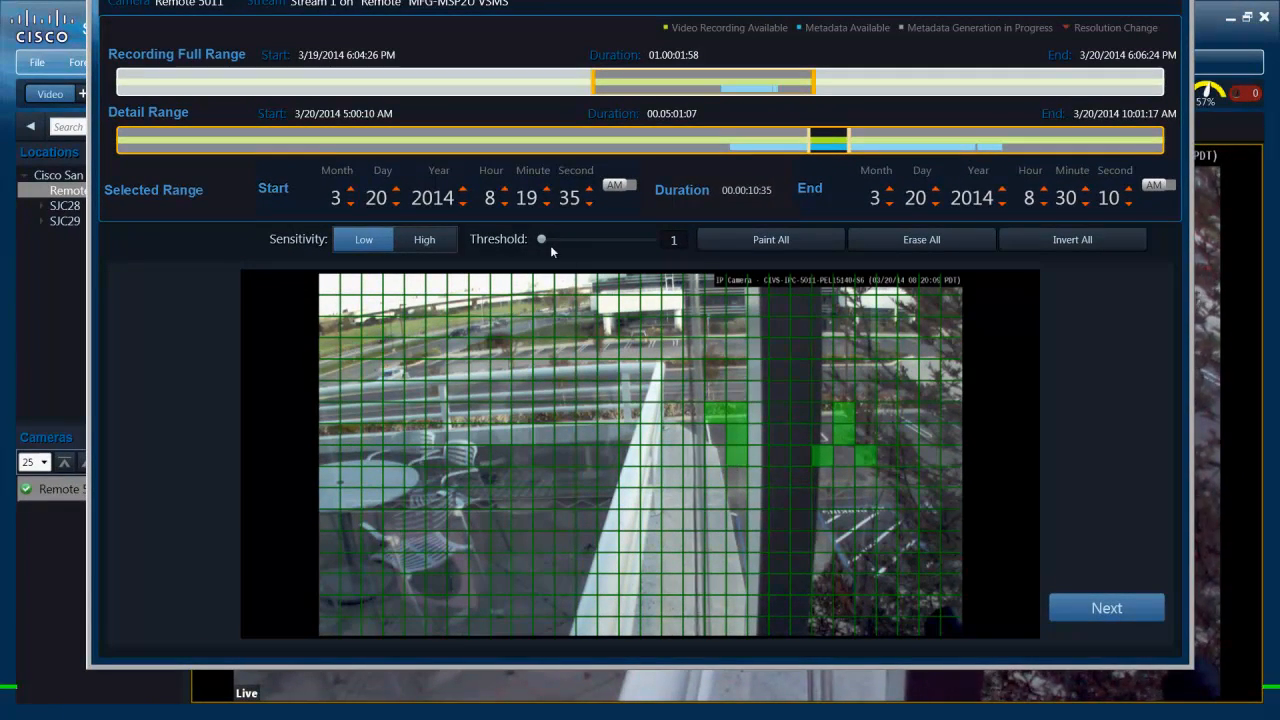
left_click_drag(542, 240, 584, 240)
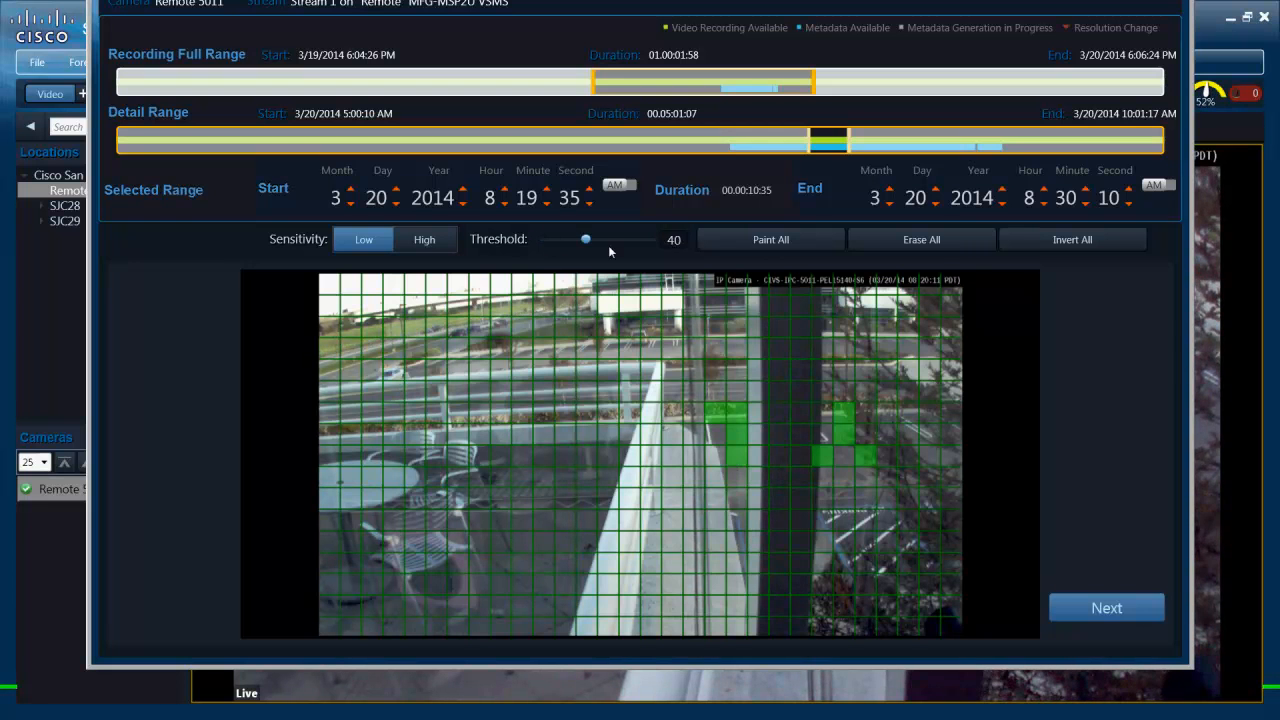
left_click_drag(586, 240, 540, 240)
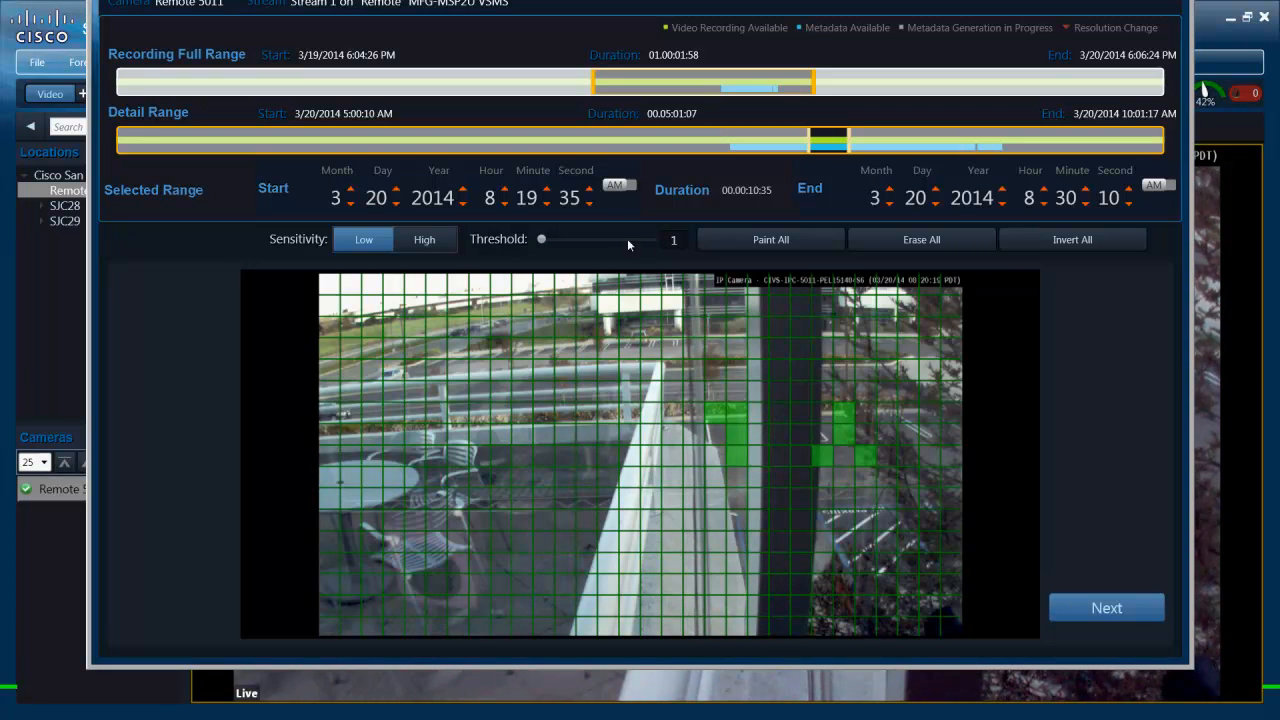
left_click_drag(540, 240, 606, 240)
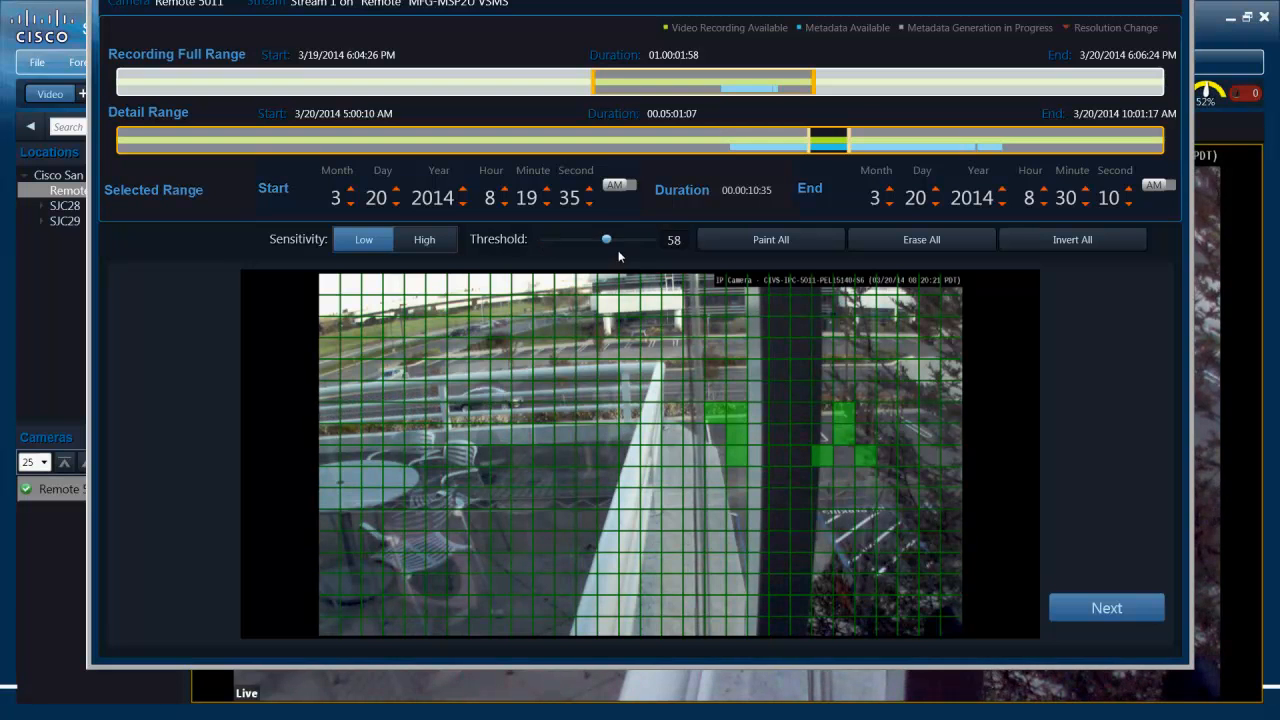
left_click_drag(604, 238, 654, 238)
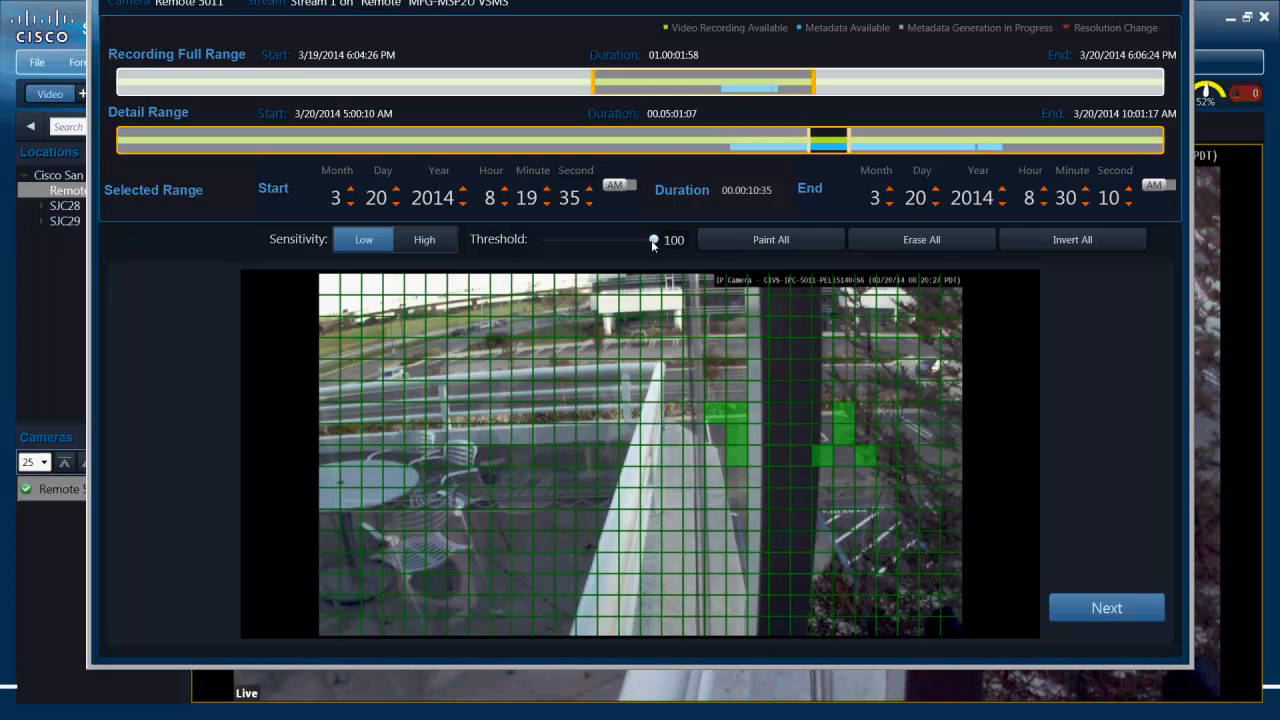
left_click_drag(654, 240, 544, 240)
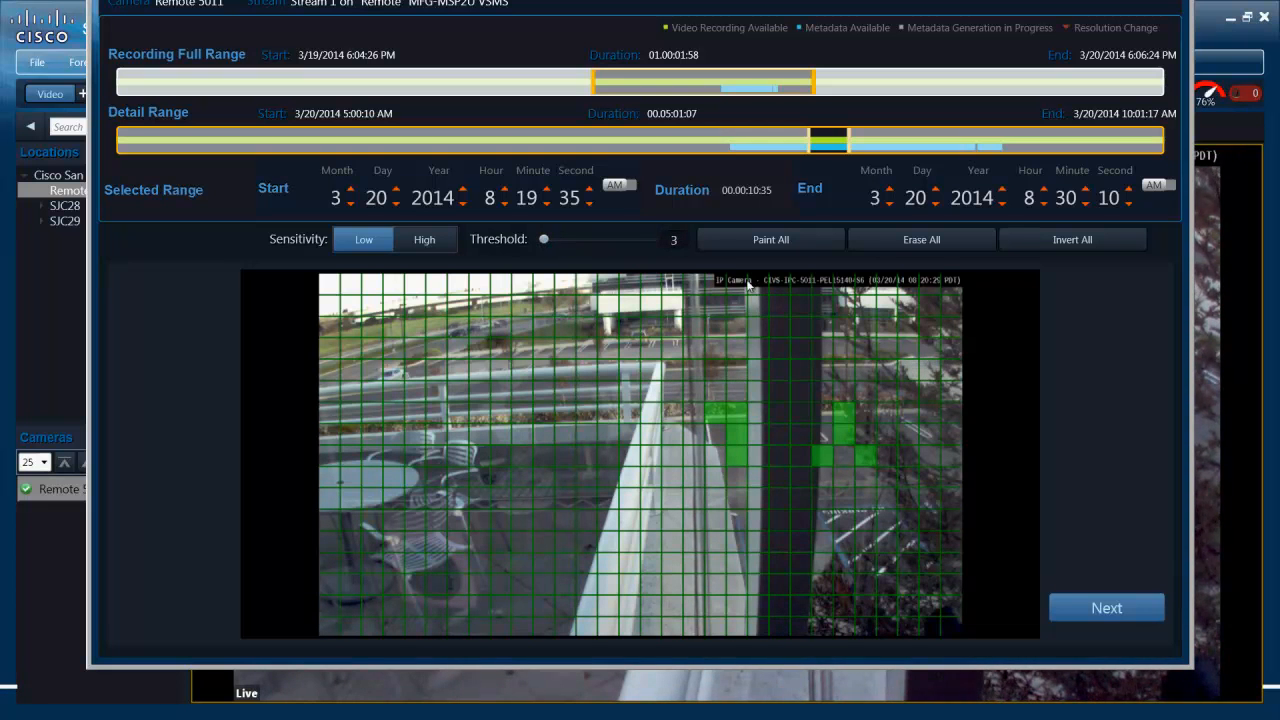
Step: Use low sensitivity and paint more grid blocks around the tree beside the dark pillar
left_click(1072, 240)
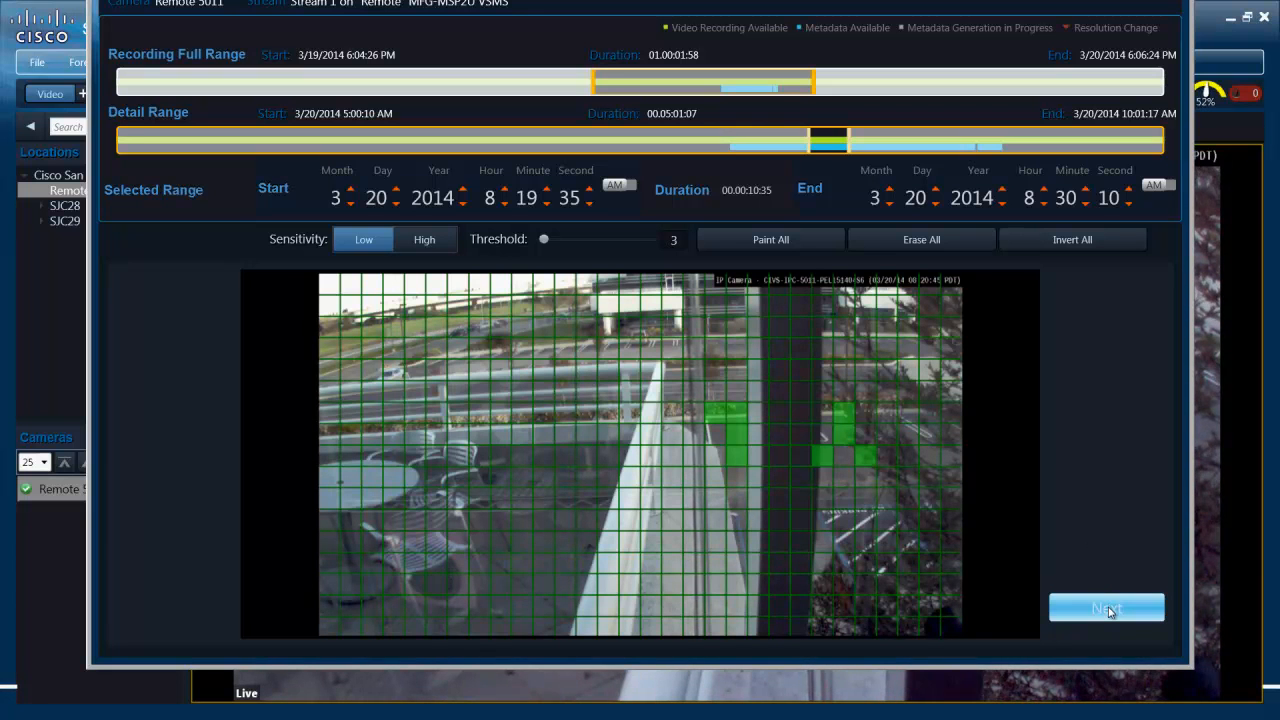
mouse_move(874, 484)
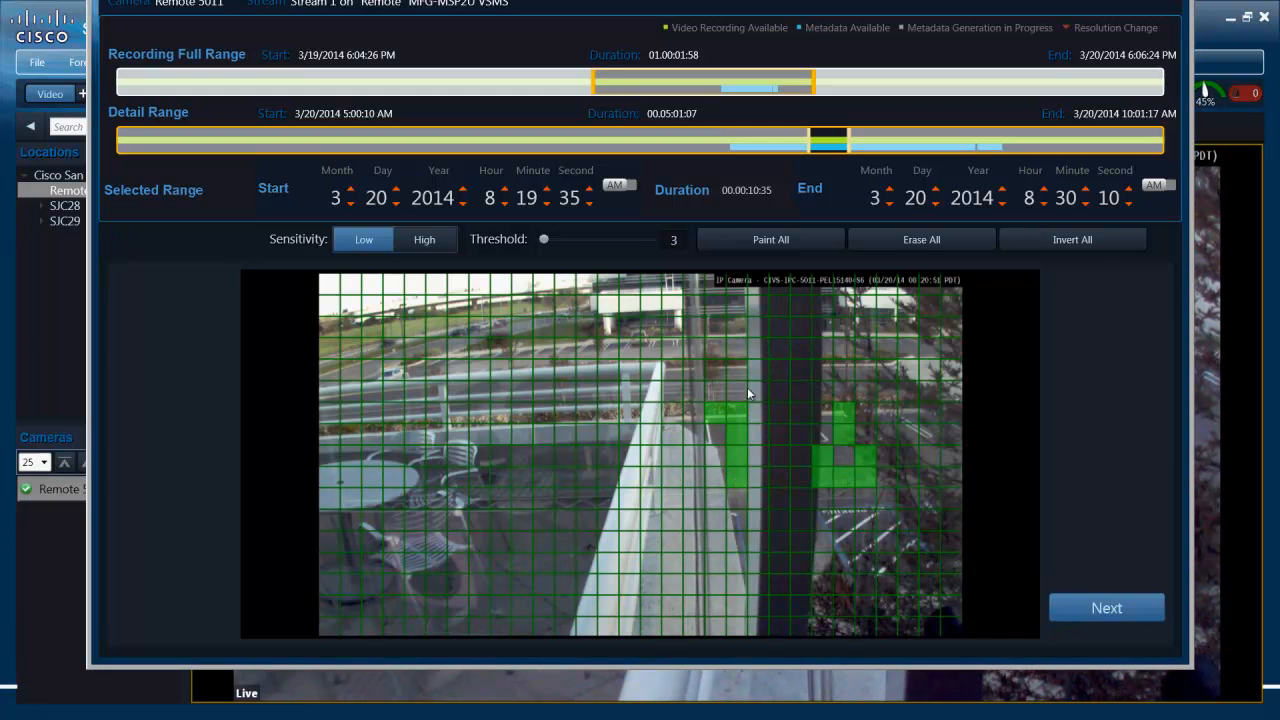
left_click(740, 374)
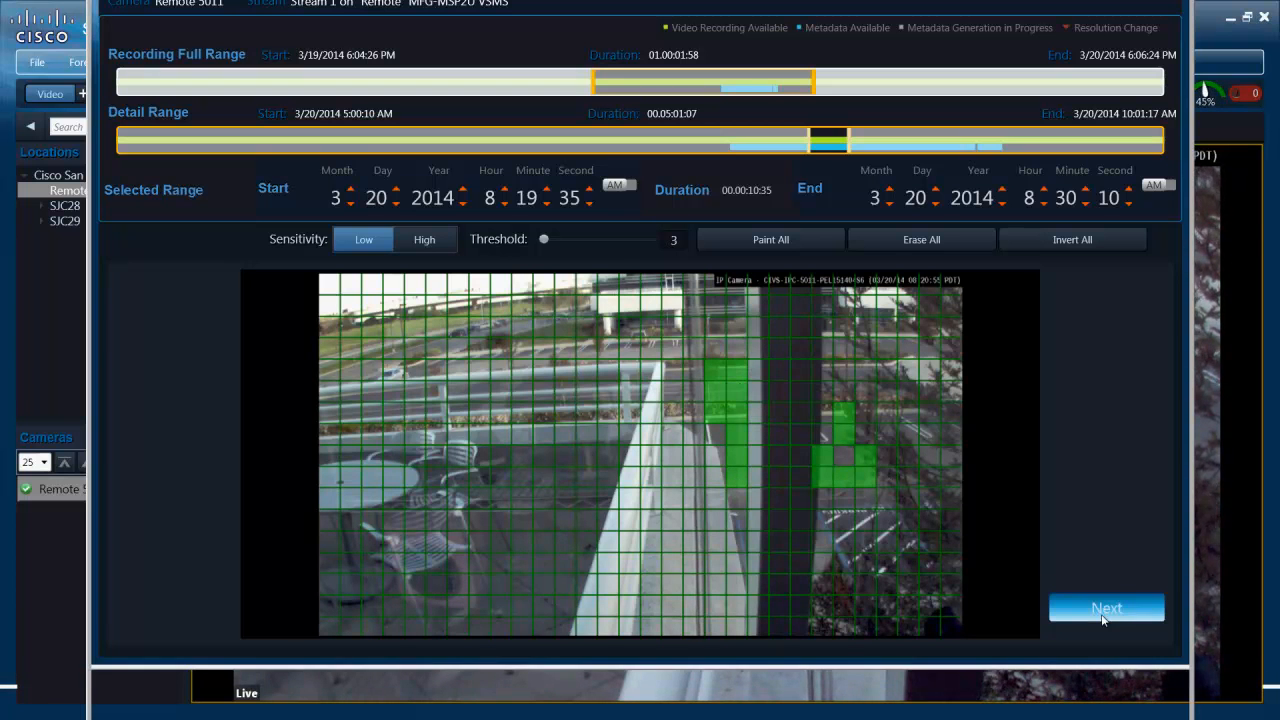
Step: Run motion analysis on Remote 5011 for 8:19–8:30 AM and scroll through the one motion clip among No Motion tiles
left_click(1106, 608)
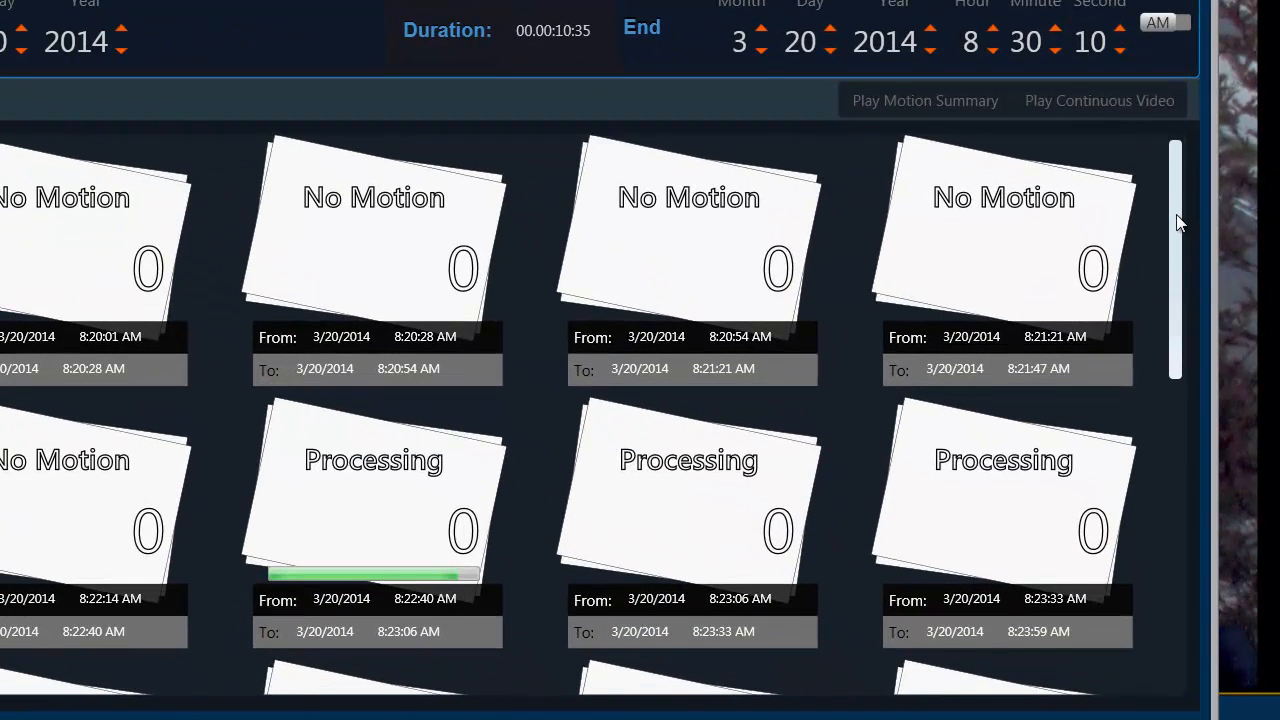
scroll("down", 3)
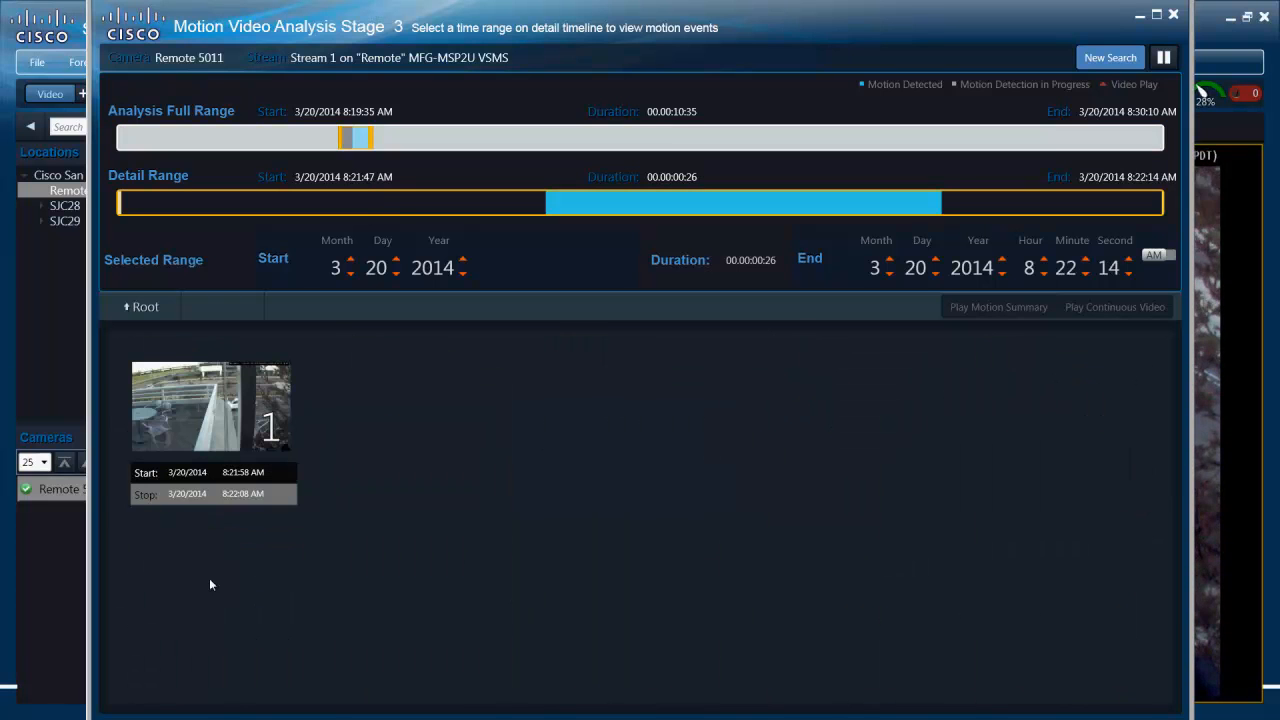
mouse_move(212, 408)
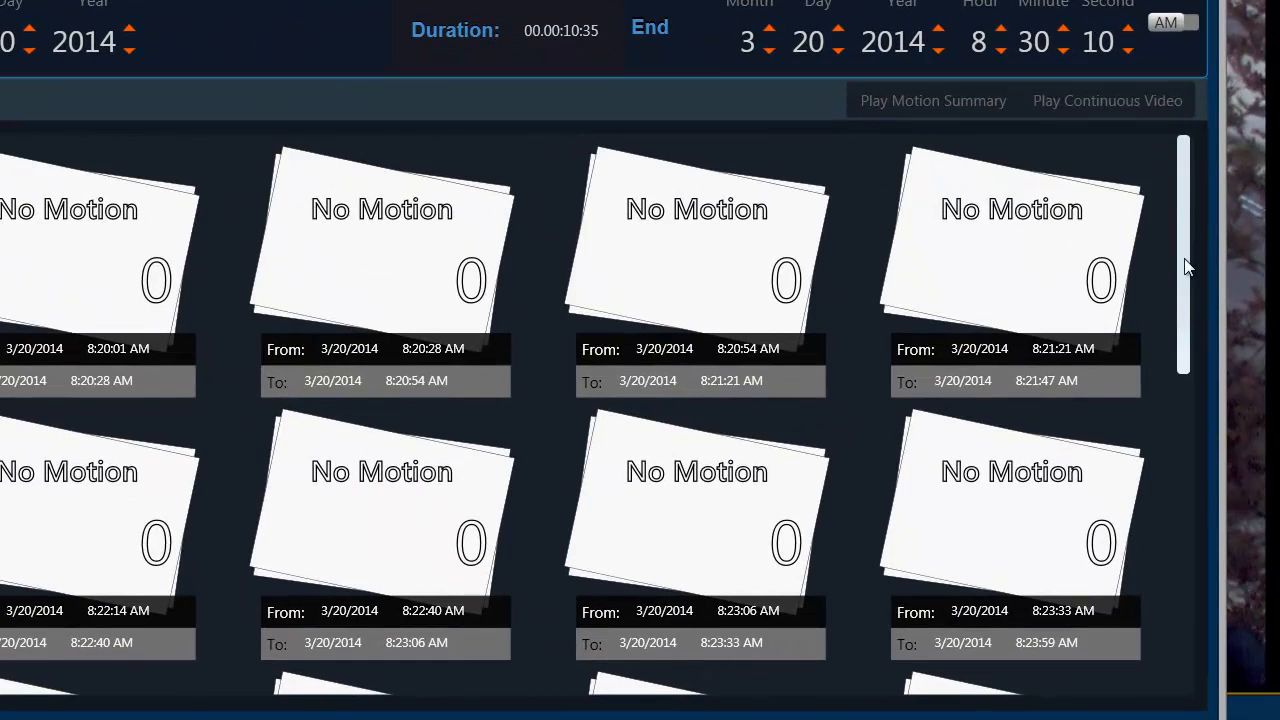
scroll("down", 3)
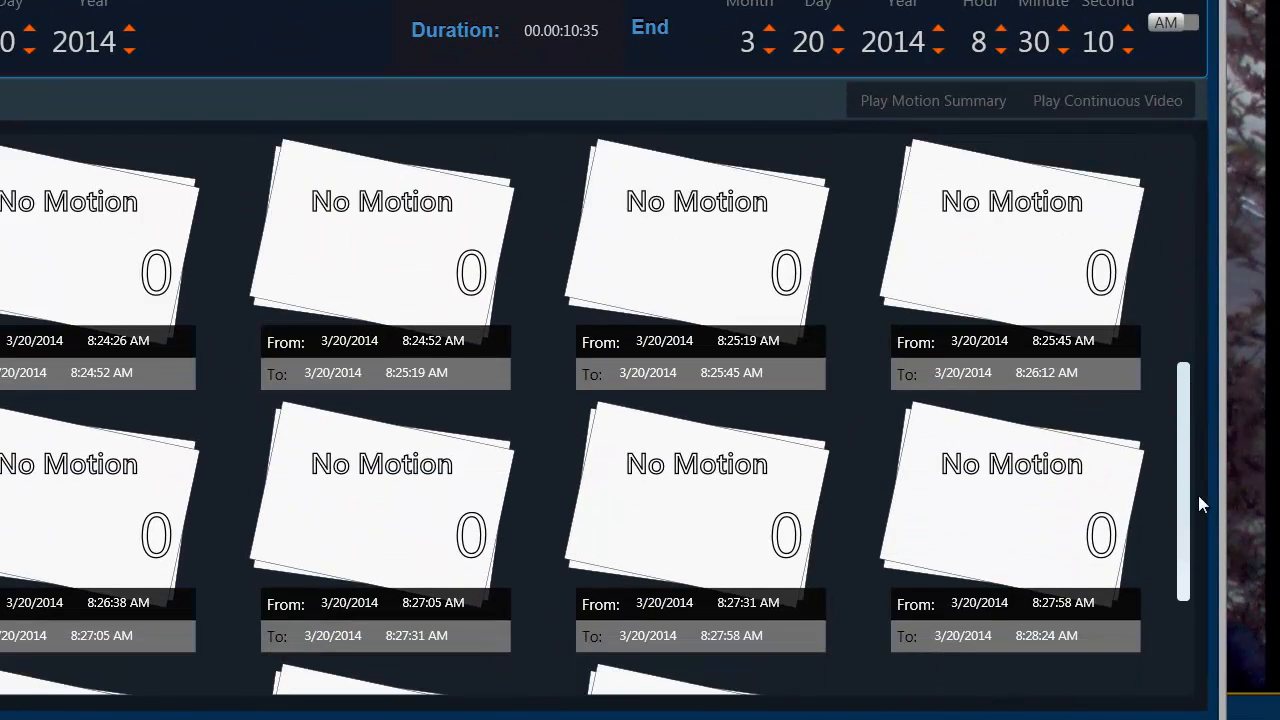
scroll("down", 3)
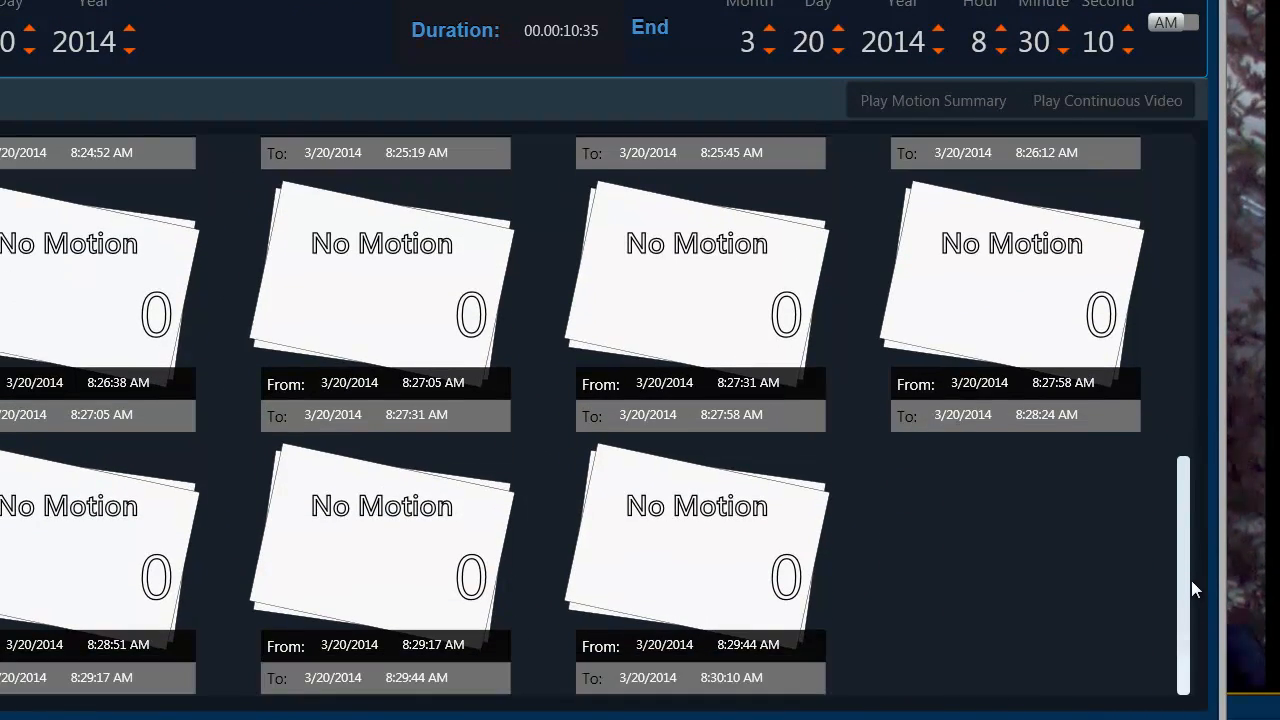